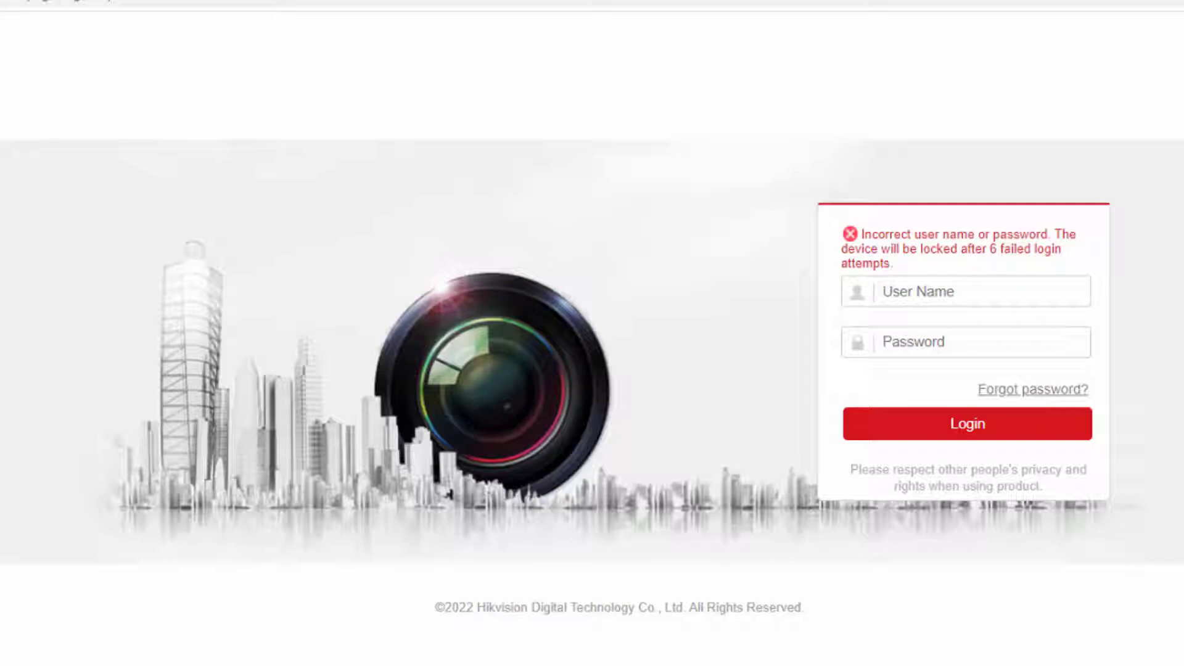
Open the SADP 3.0.5.7 page on the Hikvision site and run SADP to list devices
{"action": "left_click", "coordinate": [966, 292]}
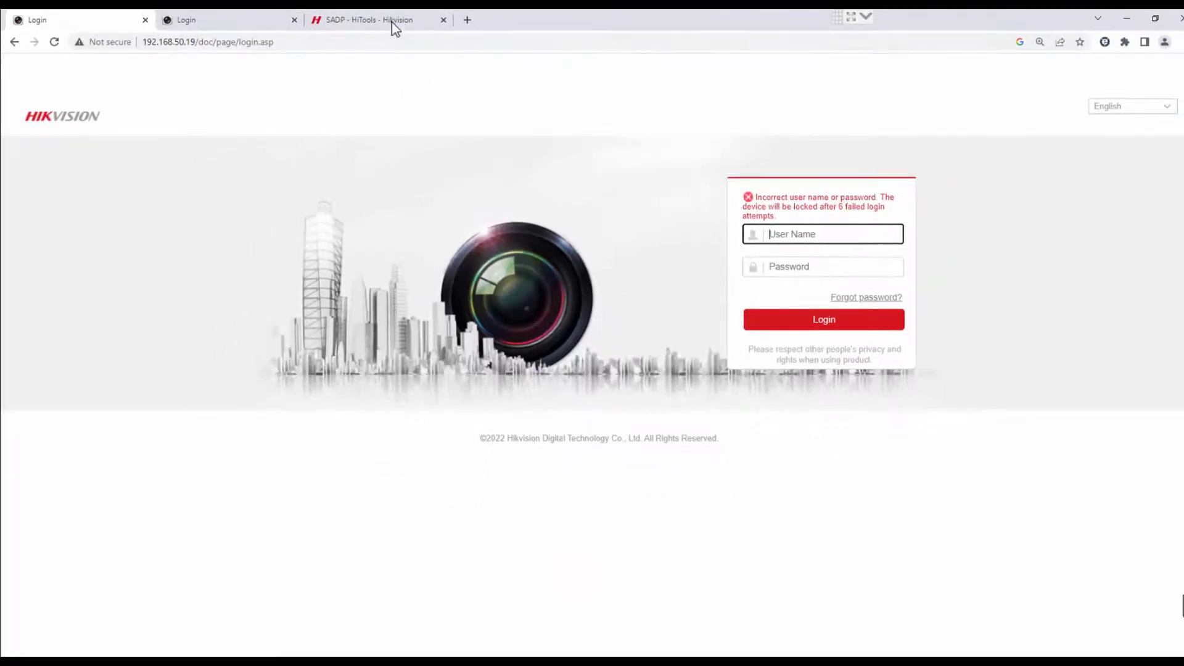
{"action": "left_click", "coordinate": [370, 19]}
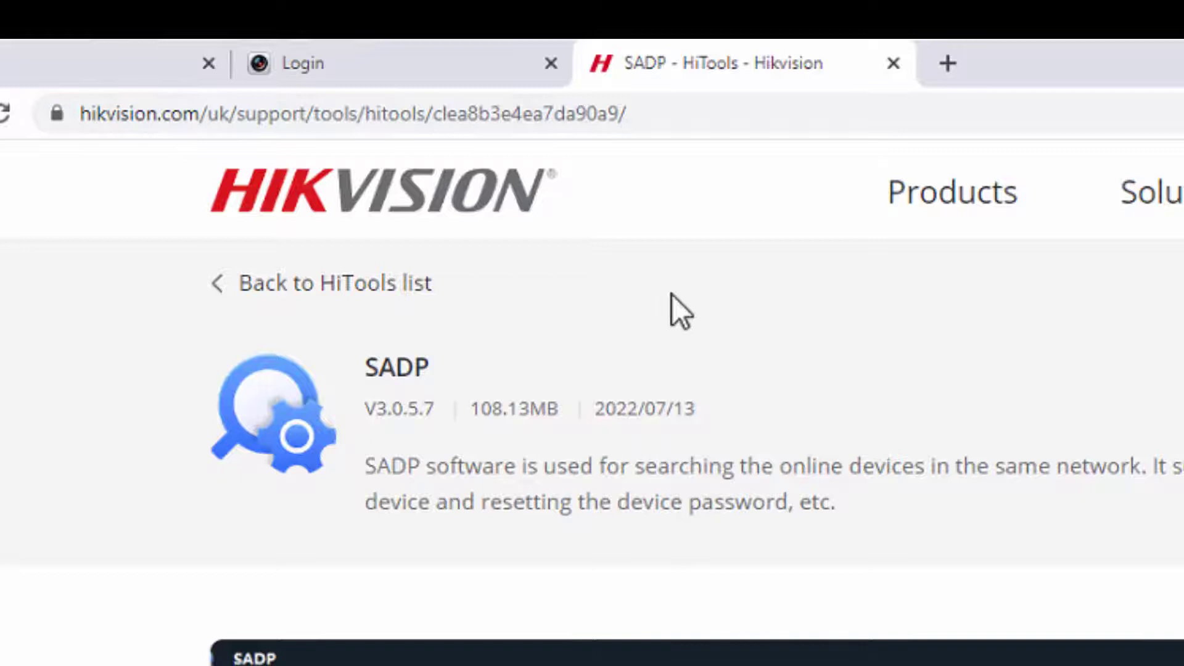
{"action": "left_click", "coordinate": [491, 385]}
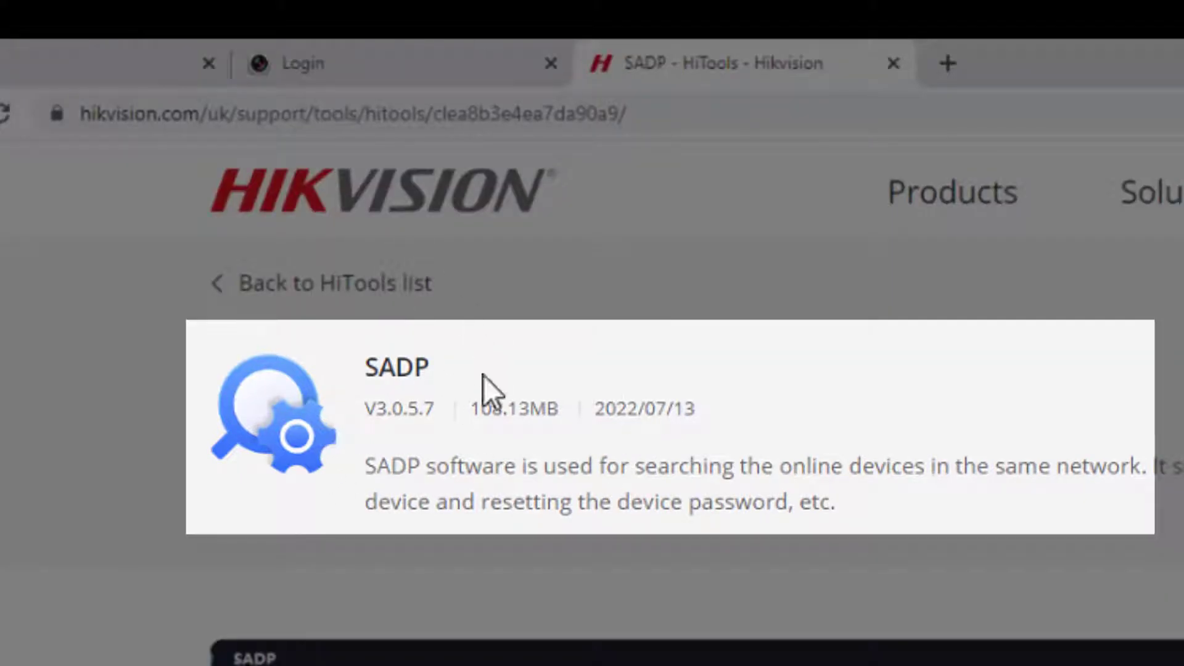
{"action": "mouse_move", "coordinate": [489, 389]}
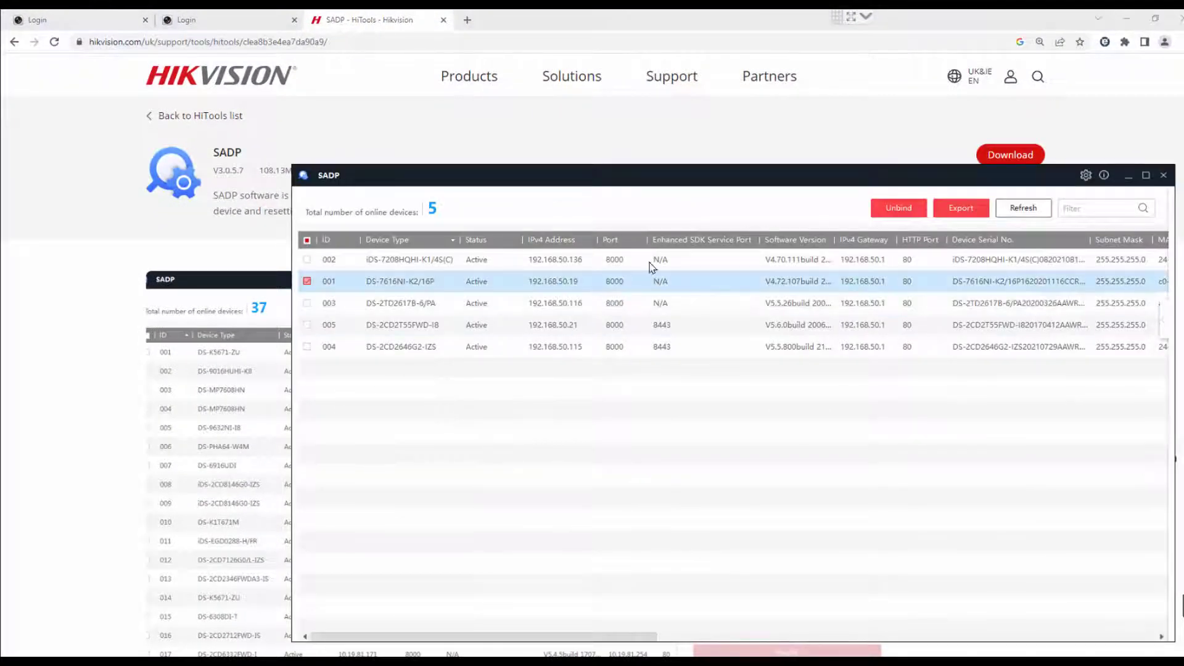
Refresh and sort by device type, select DS-7616NI-K2/16P at 192.168.50.19, show its parameters
{"action": "left_click", "coordinate": [1023, 208]}
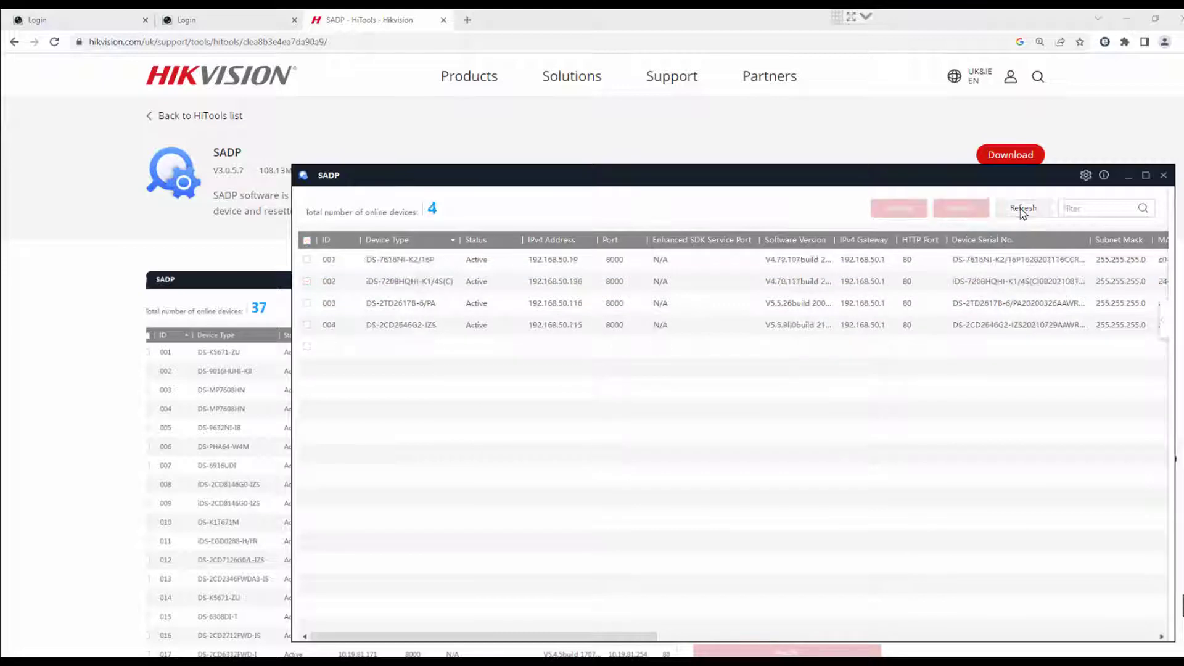
{"action": "left_click", "coordinate": [1023, 208]}
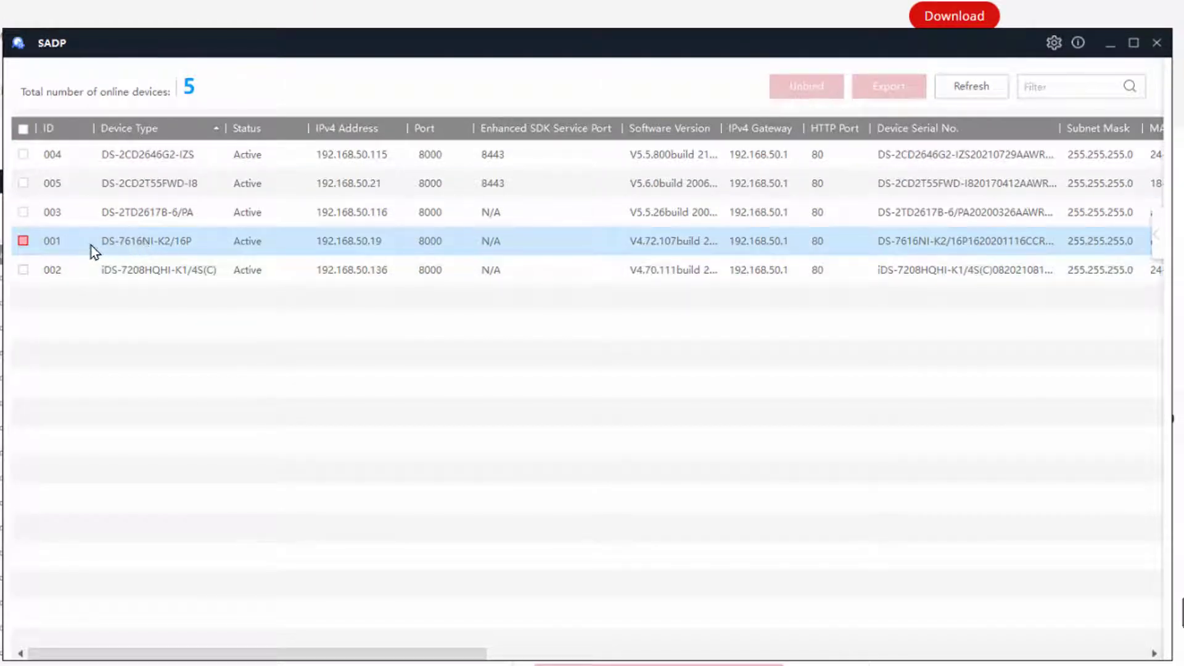
{"action": "left_click", "coordinate": [23, 241]}
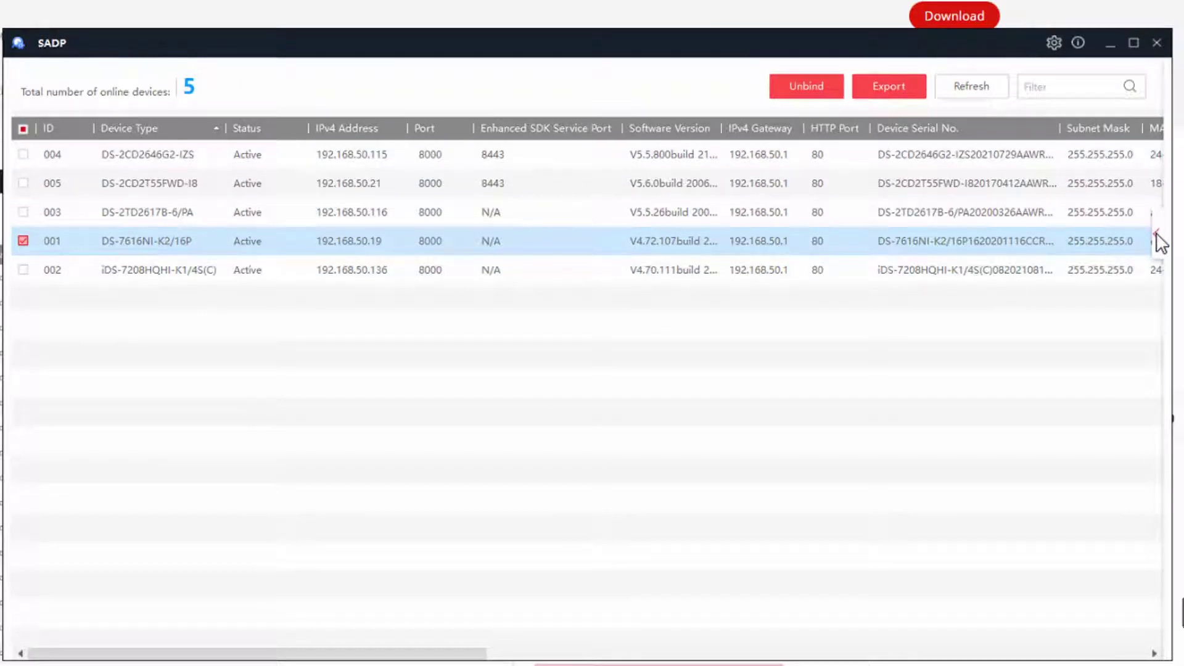
{"action": "left_click", "coordinate": [1162, 240]}
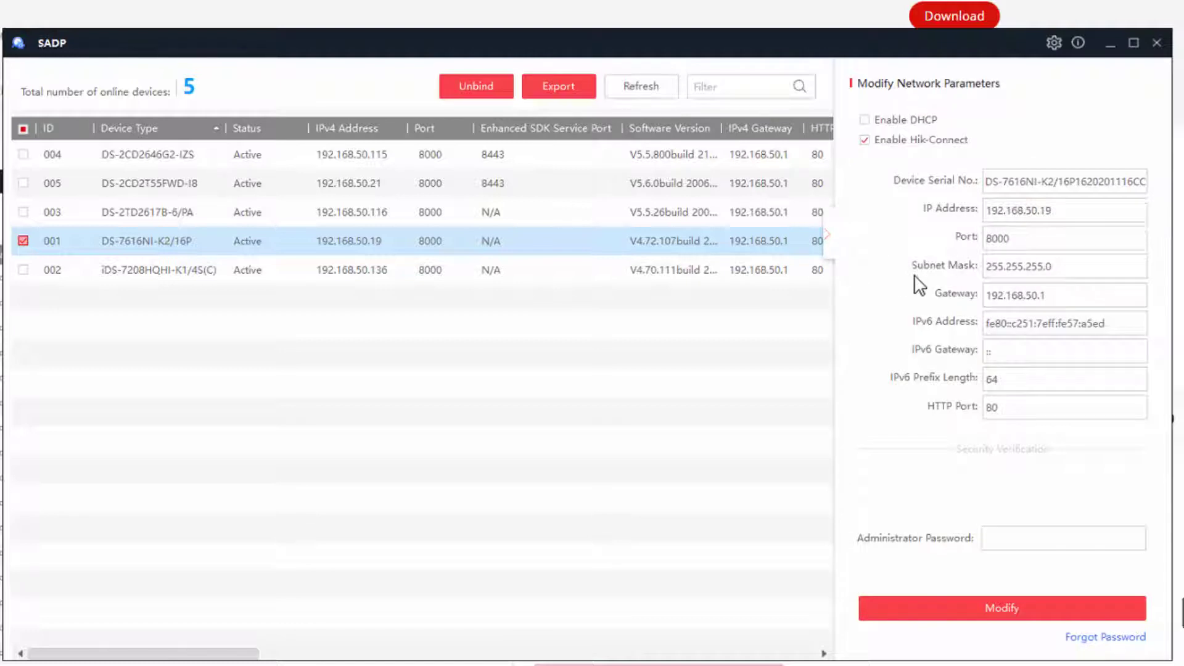
Export the recorder's key request XML file into the Paasword Reset folder
{"action": "left_click", "coordinate": [1063, 378]}
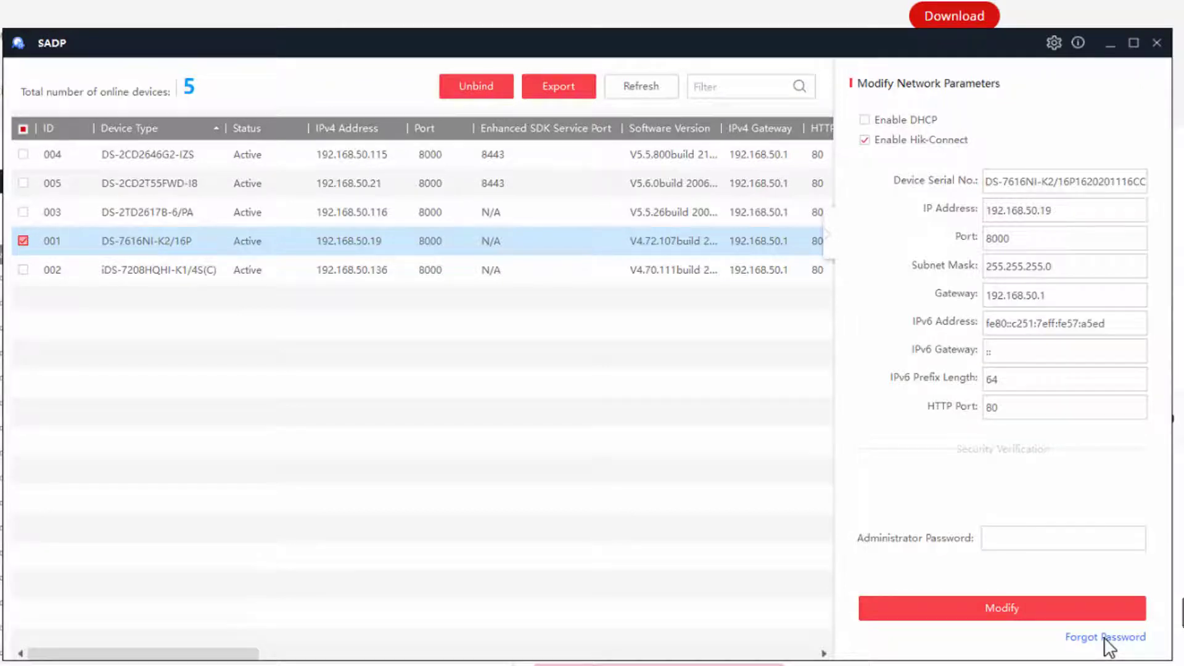
{"action": "left_click", "coordinate": [1104, 637]}
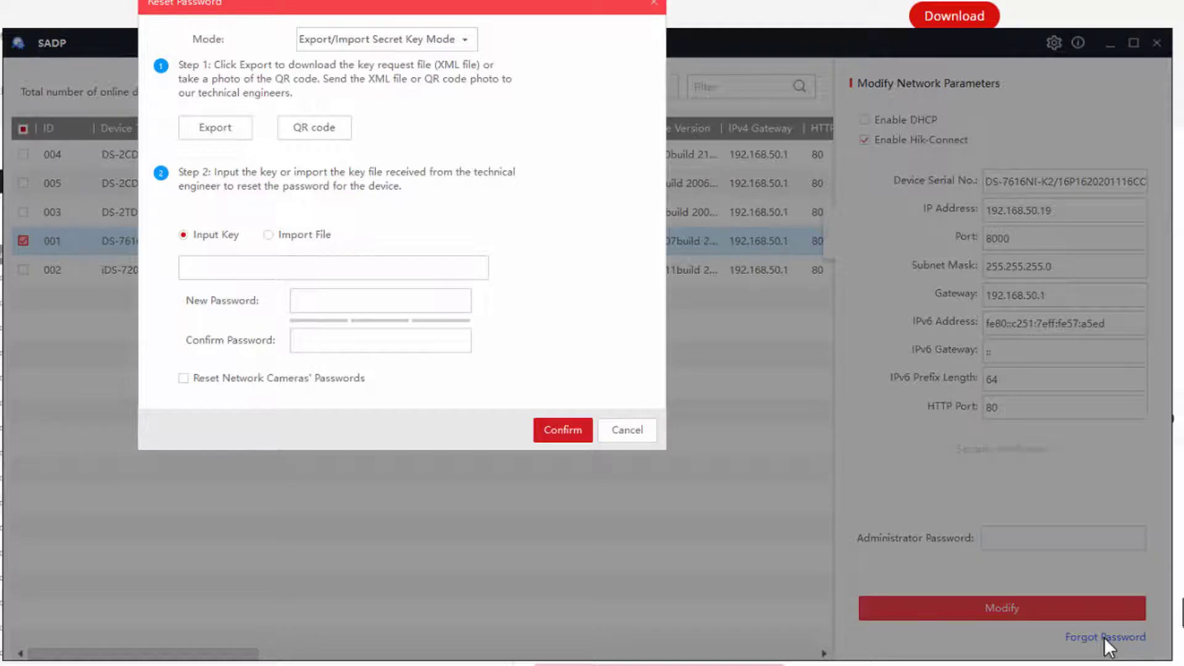
{"action": "mouse_move", "coordinate": [480, 105]}
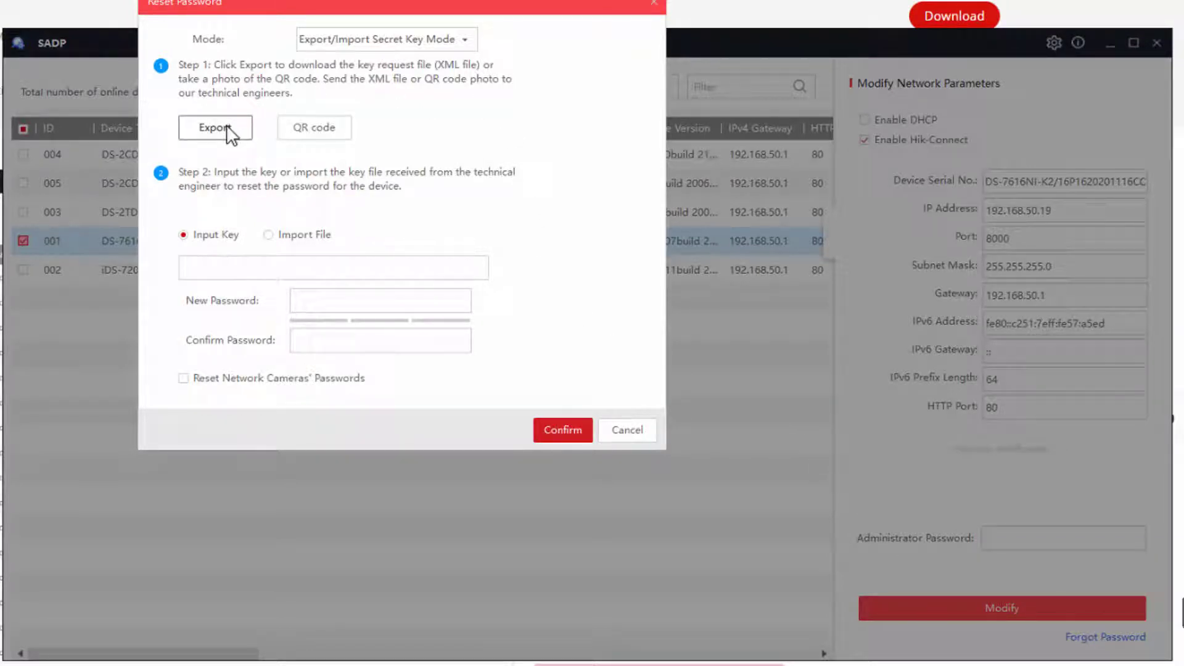
{"action": "left_click", "coordinate": [215, 127]}
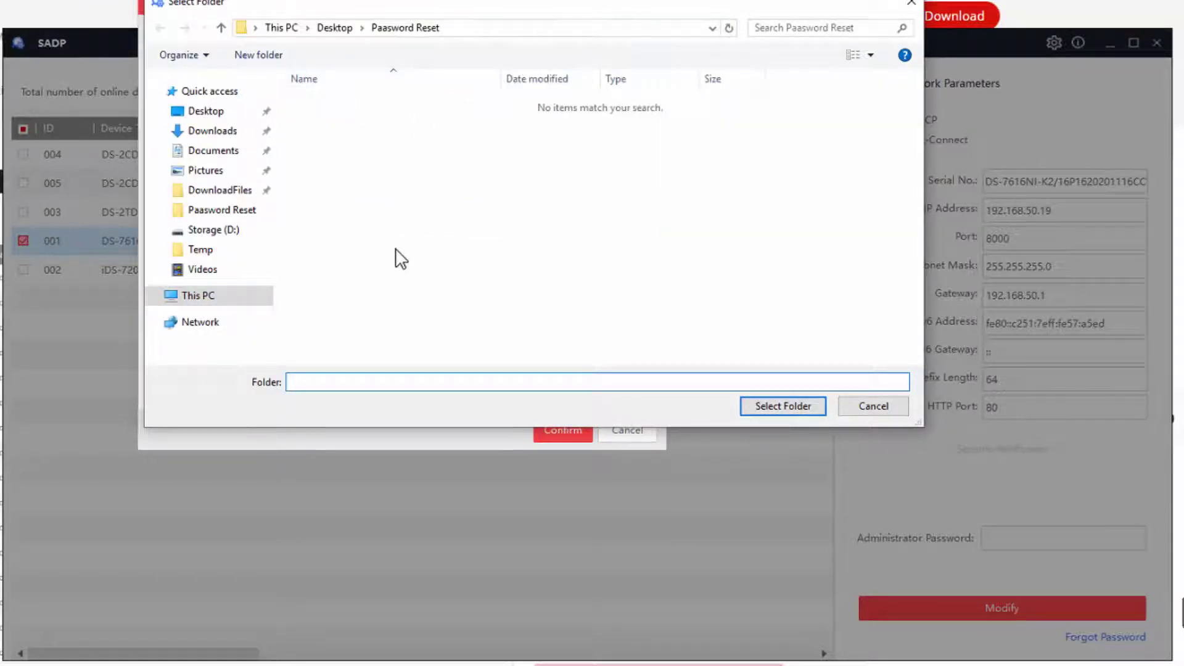
{"action": "mouse_move", "coordinate": [653, 385]}
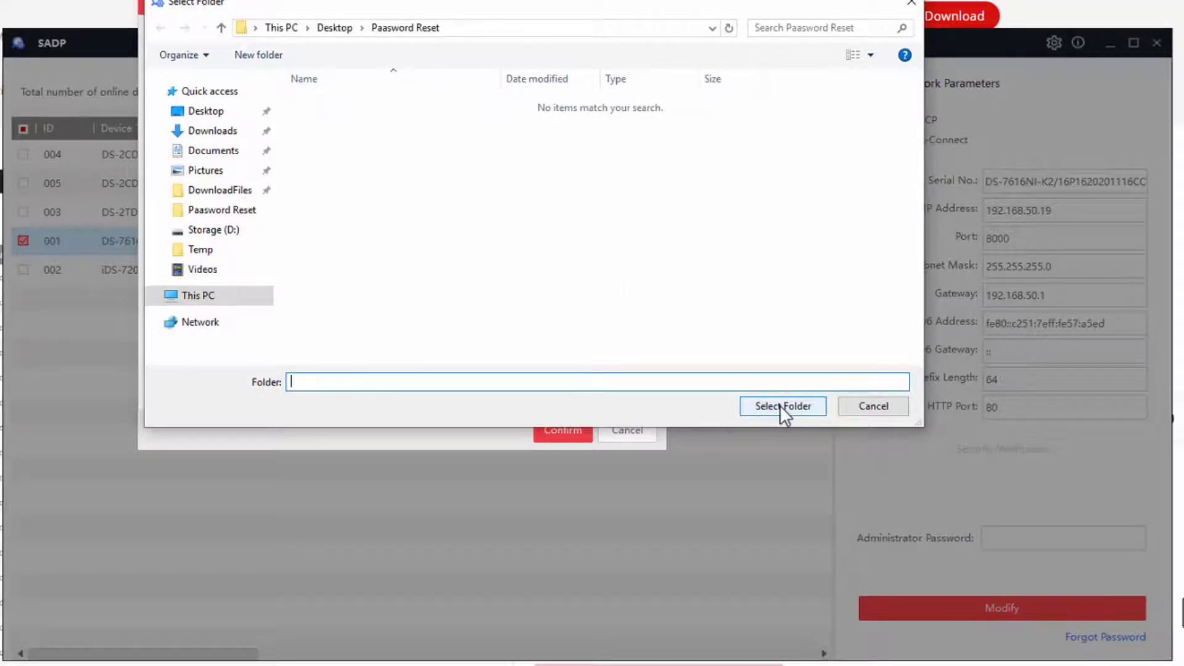
{"action": "left_click", "coordinate": [783, 406]}
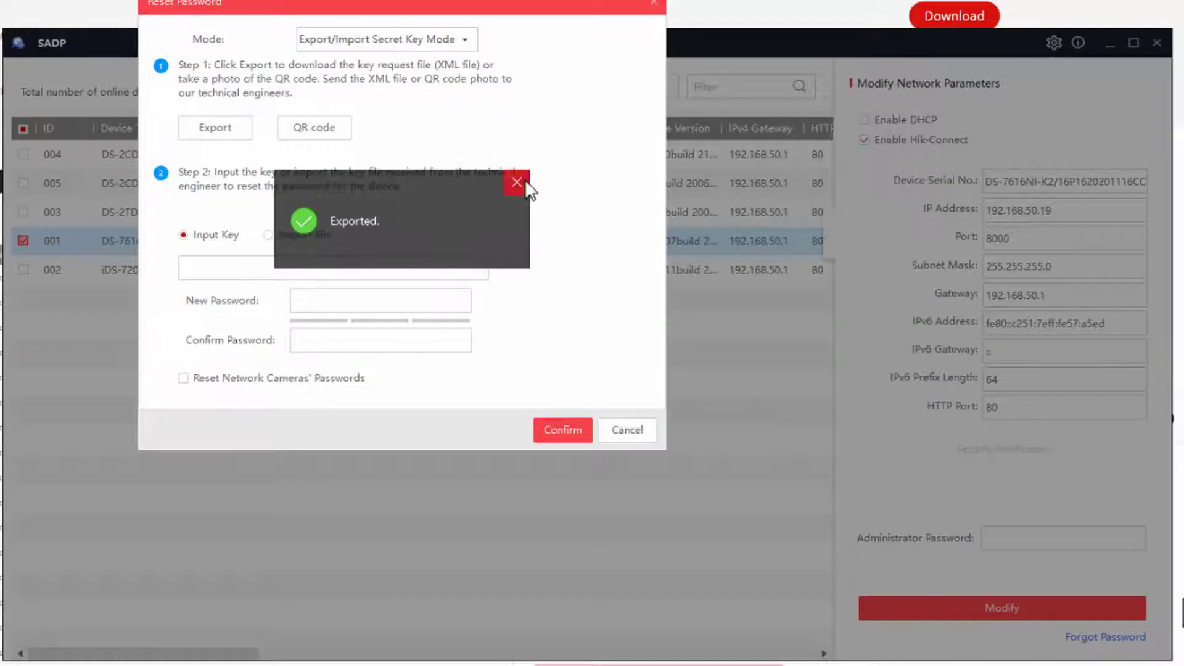
{"action": "left_click", "coordinate": [517, 183]}
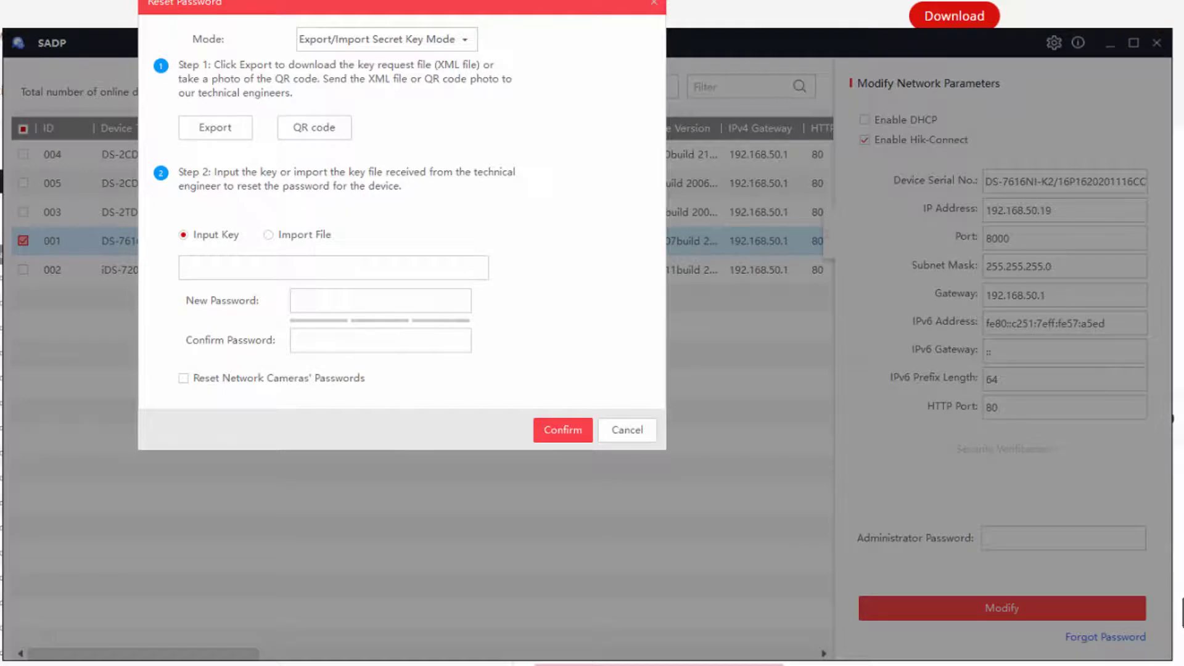
{"action": "left_click", "coordinate": [215, 127]}
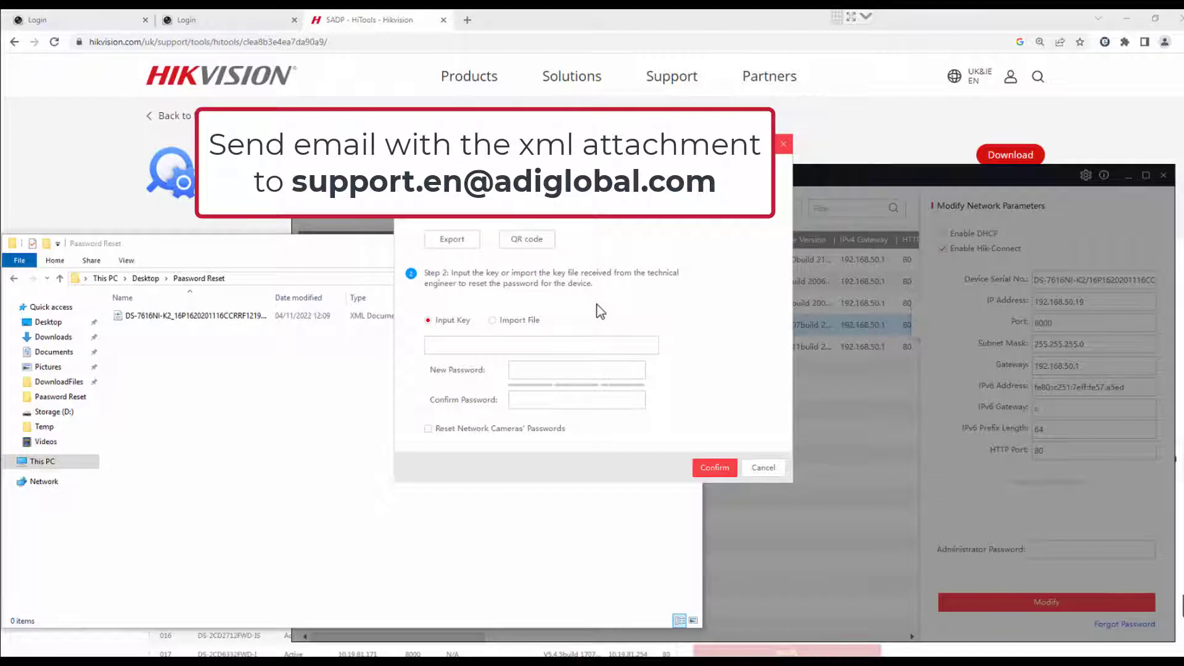
{"action": "left_click", "coordinate": [783, 143]}
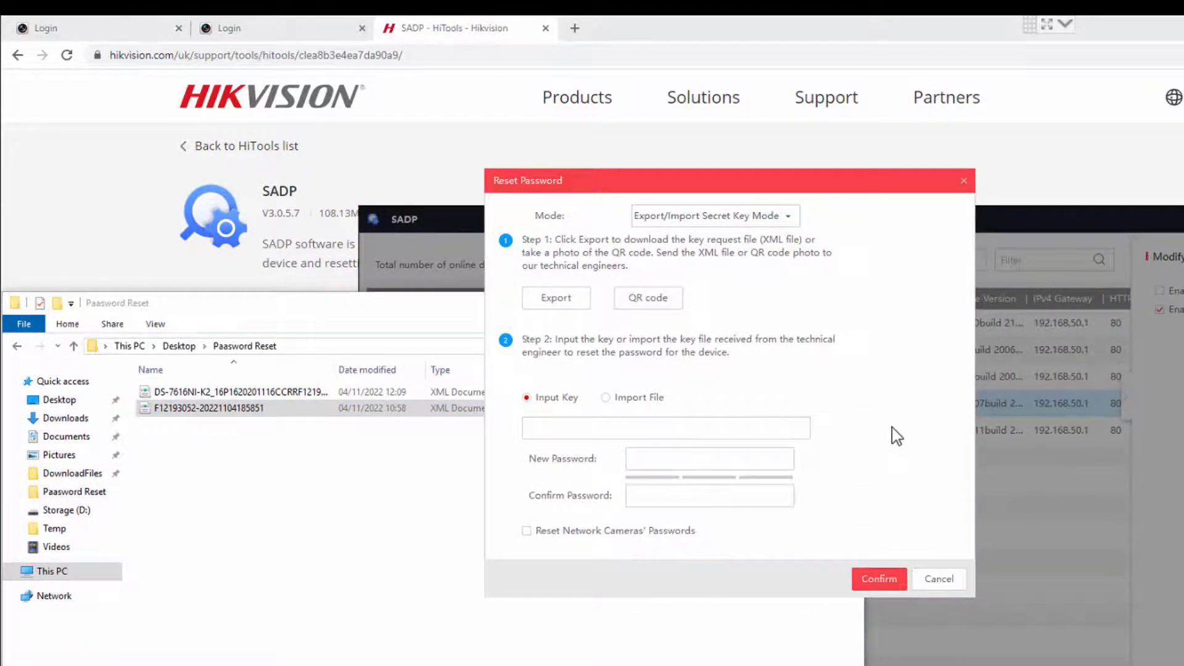
{"action": "left_click", "coordinate": [605, 397]}
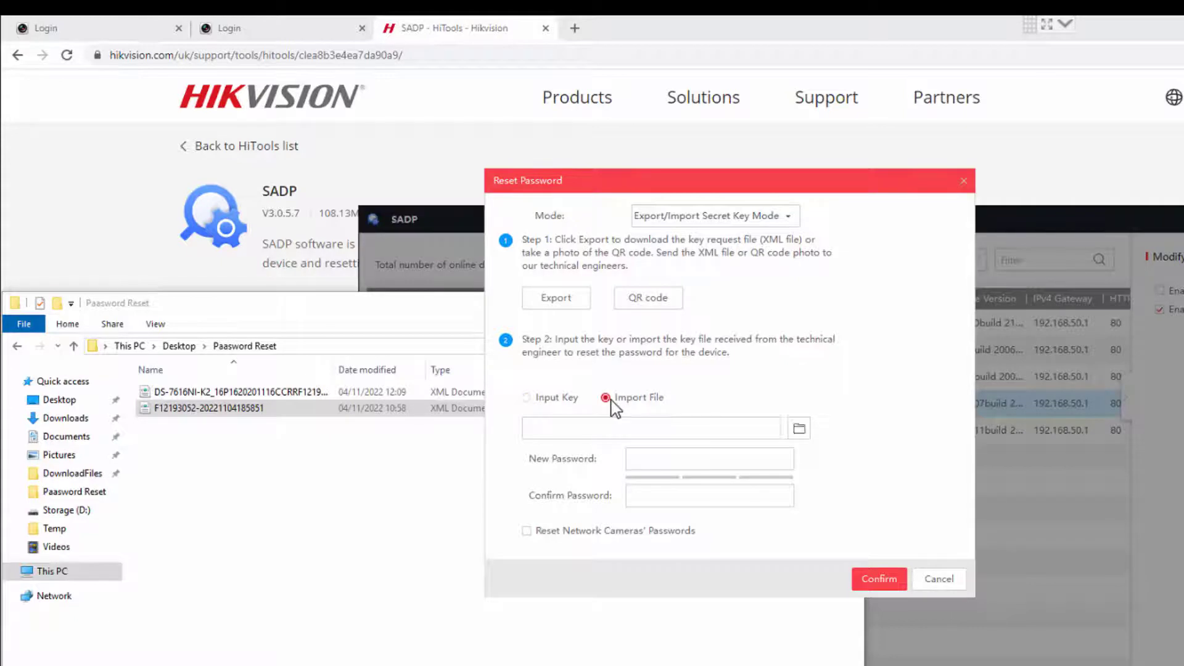
{"action": "mouse_move", "coordinate": [799, 428]}
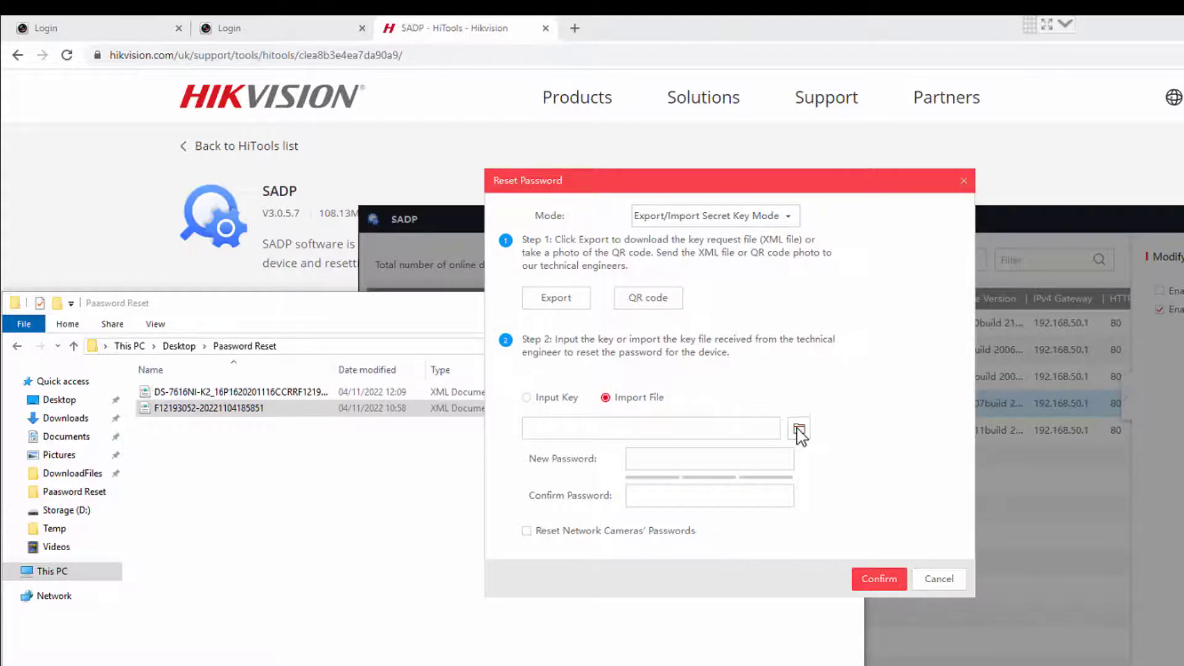
{"action": "left_click", "coordinate": [798, 428]}
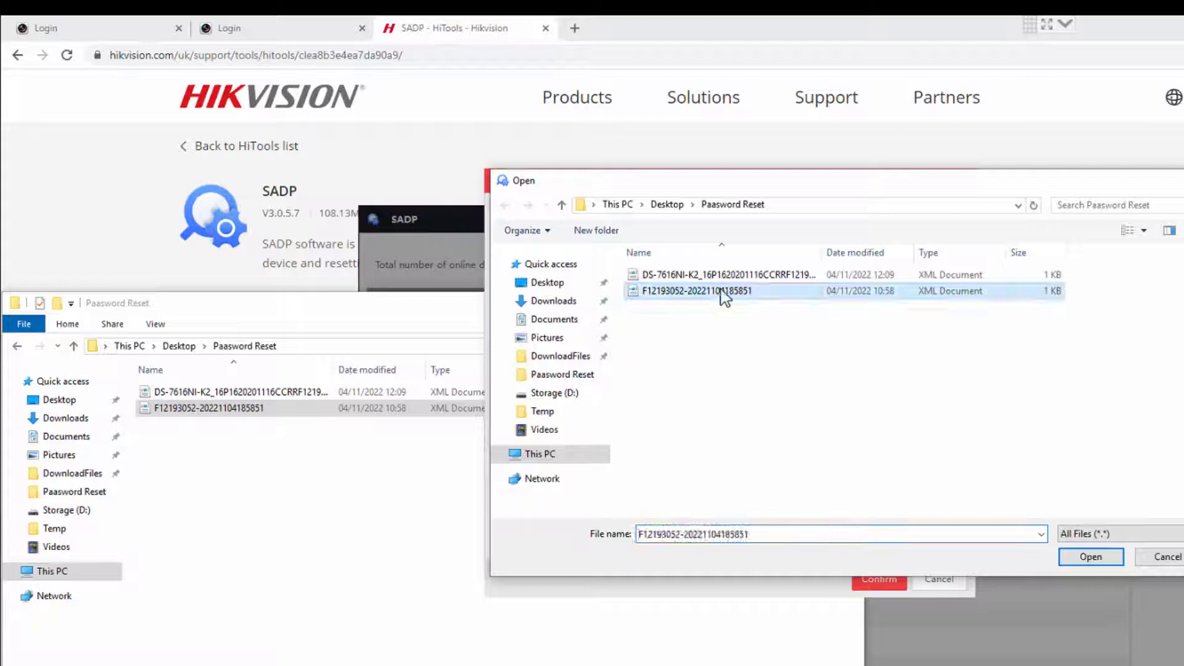
{"action": "left_click", "coordinate": [1090, 556]}
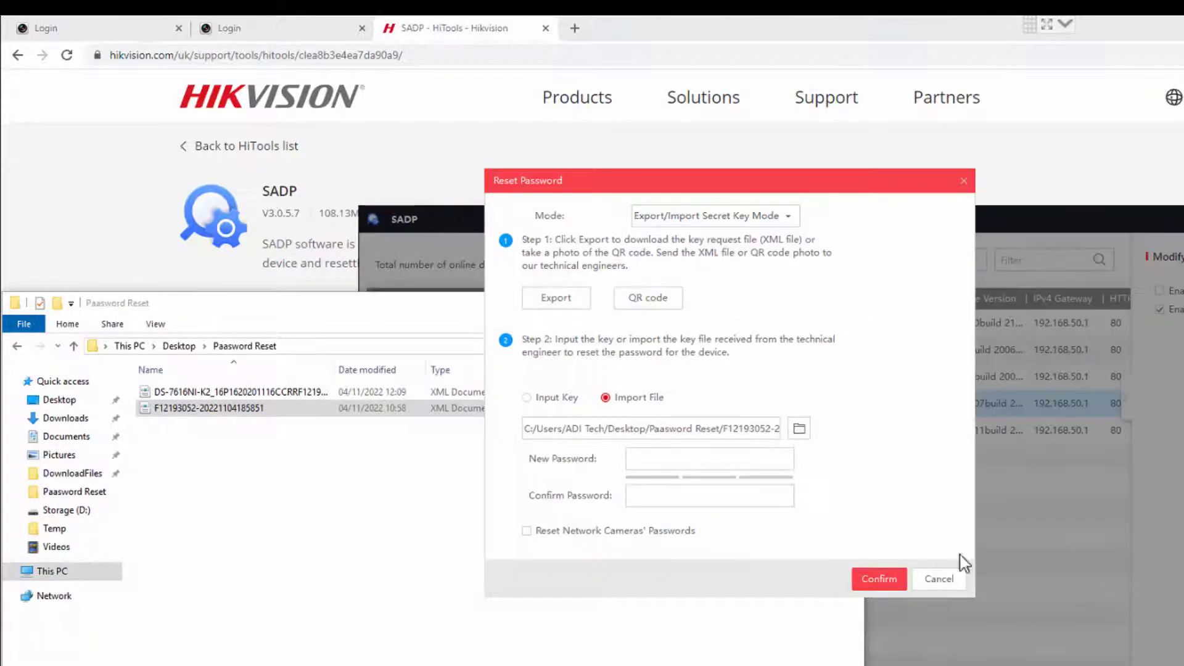
Enter the new password, include network cameras' passwords, and apply the reset
{"action": "left_click", "coordinate": [708, 458]}
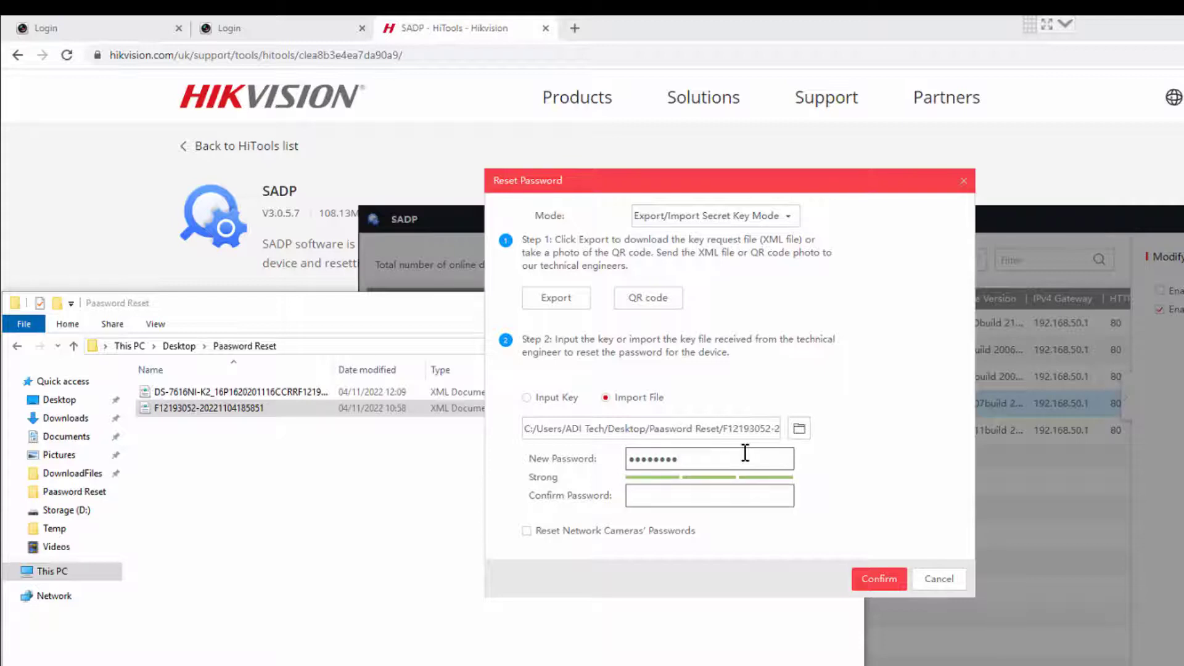
{"action": "type", "text": "••••••••"}
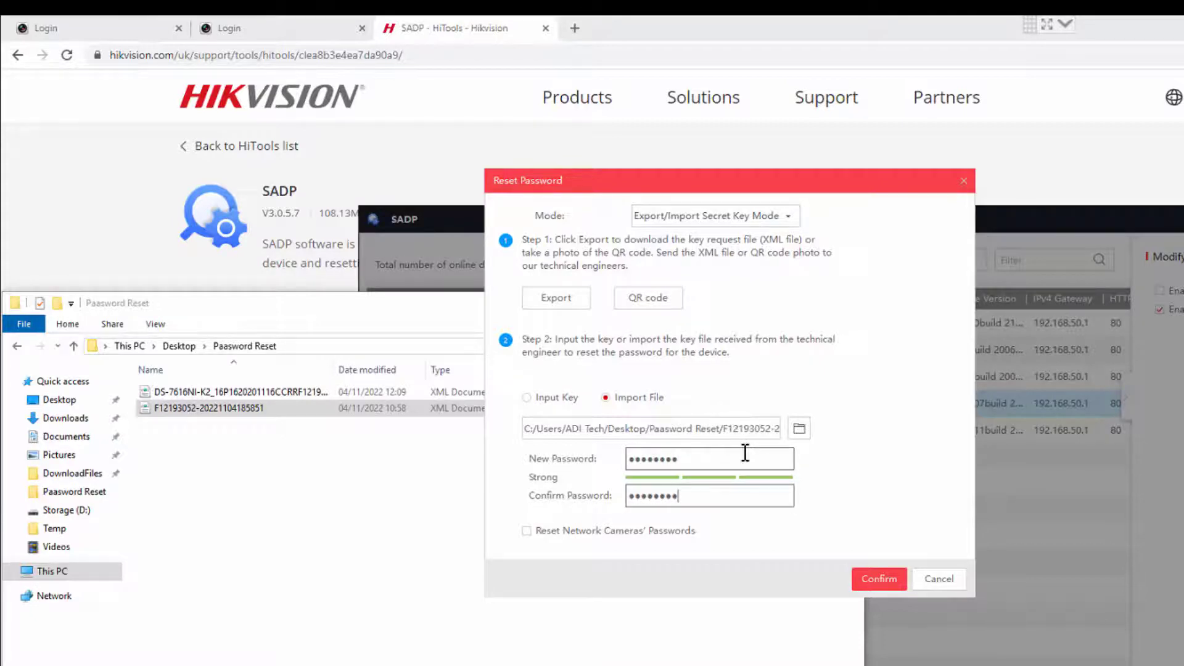
{"action": "left_click", "coordinate": [528, 530]}
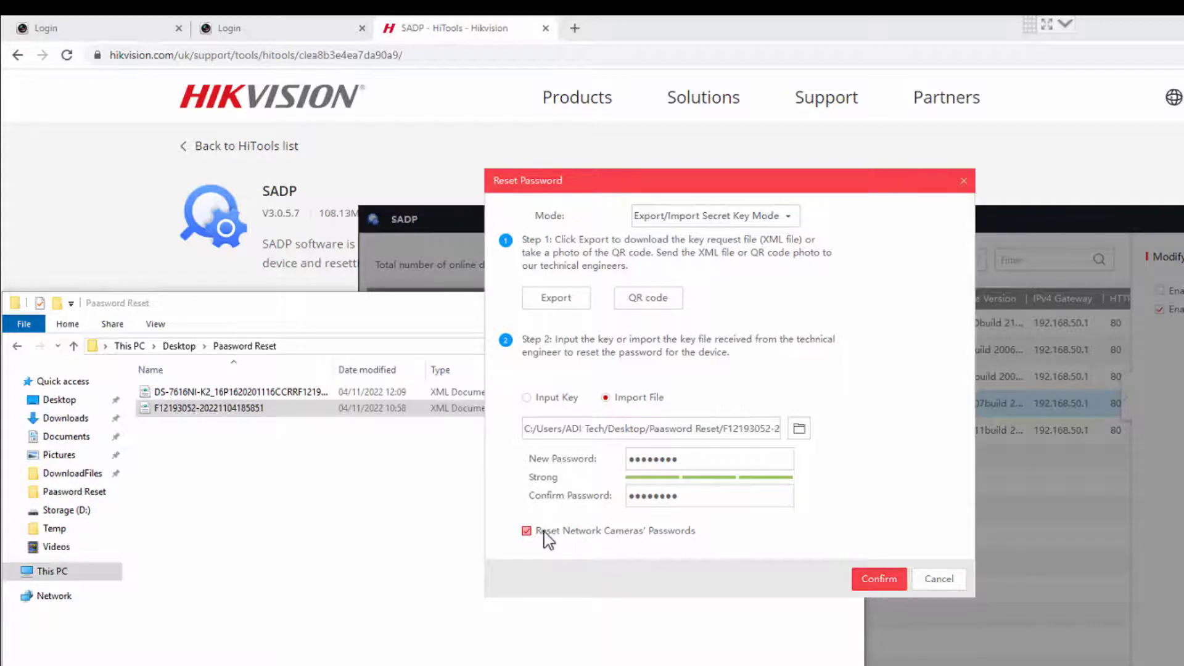
{"action": "mouse_move", "coordinate": [693, 537]}
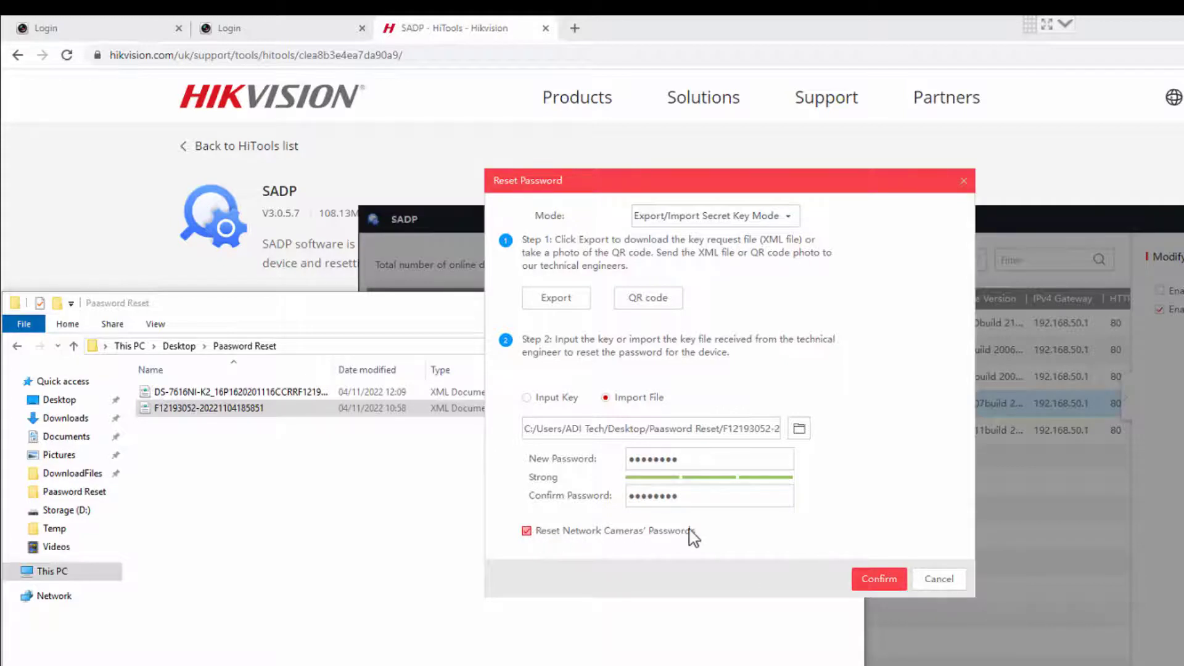
{"action": "left_click", "coordinate": [878, 579]}
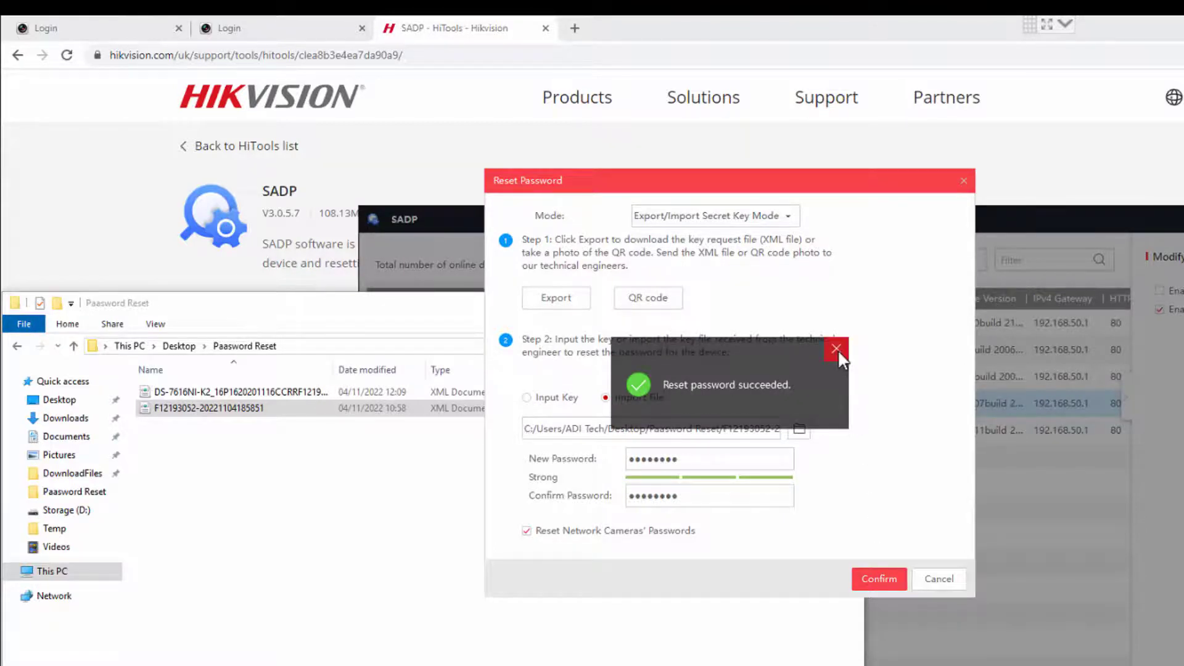
{"action": "left_click", "coordinate": [834, 349]}
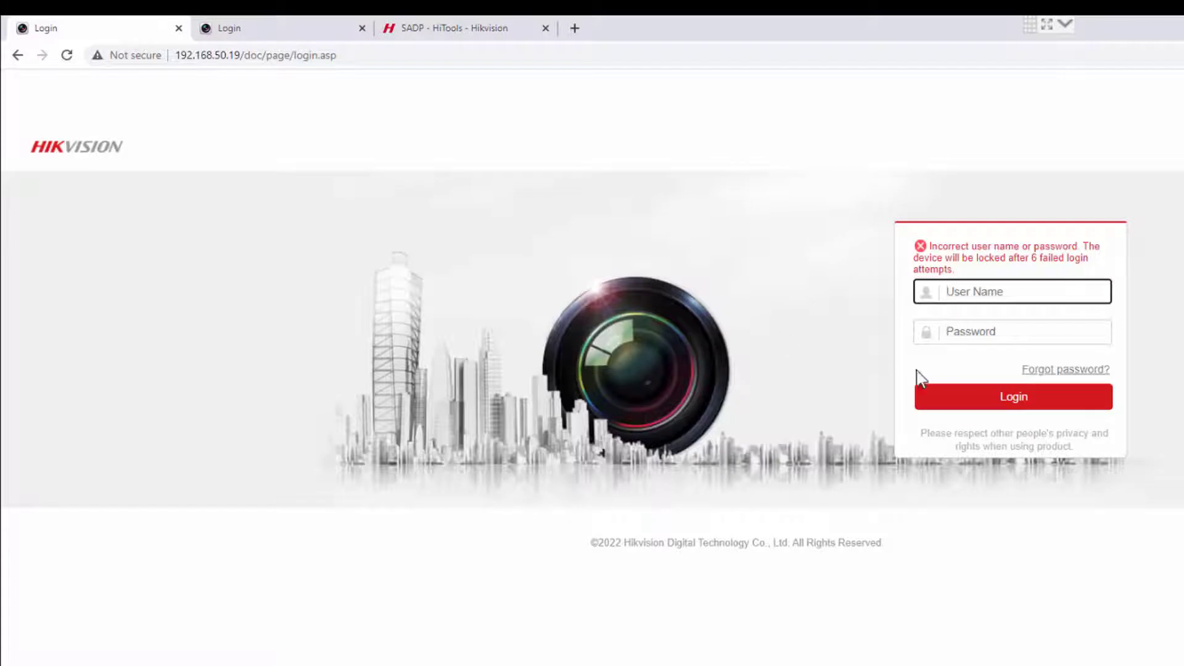
Log into the NVR web interface as admin with the new password and open Configuration
{"action": "type", "text": "admin"}
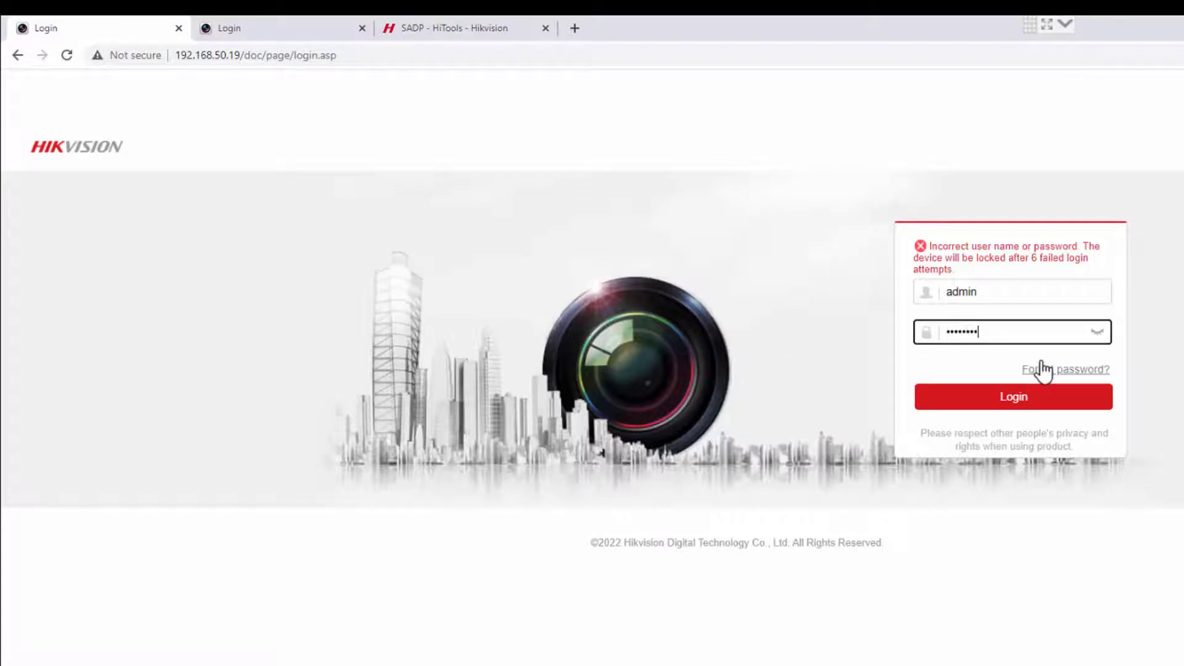
{"action": "left_click", "coordinate": [1013, 396]}
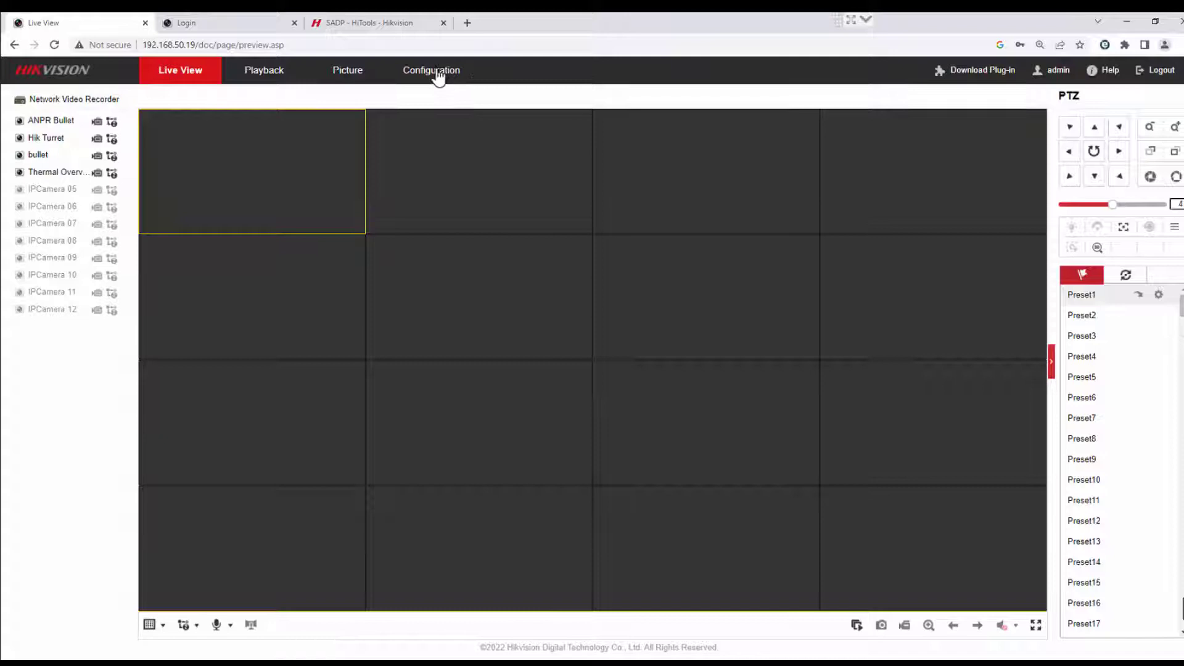
{"action": "left_click", "coordinate": [431, 71]}
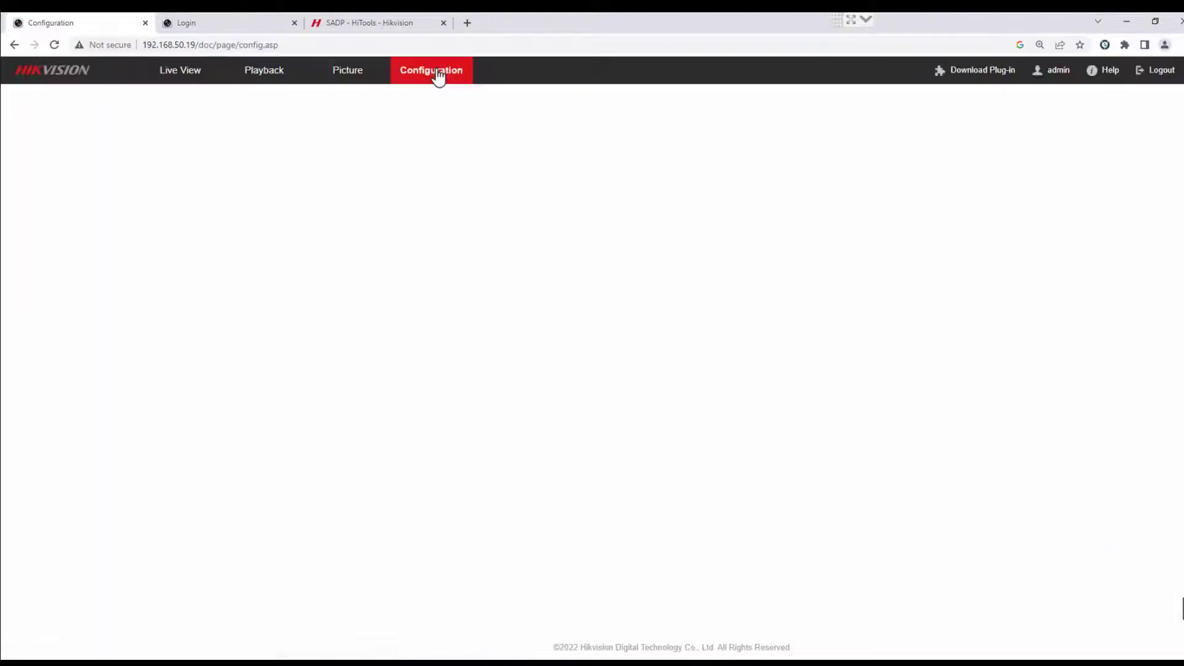
Open the Modify user dialog for the admin account in User Management
{"action": "left_click", "coordinate": [431, 70]}
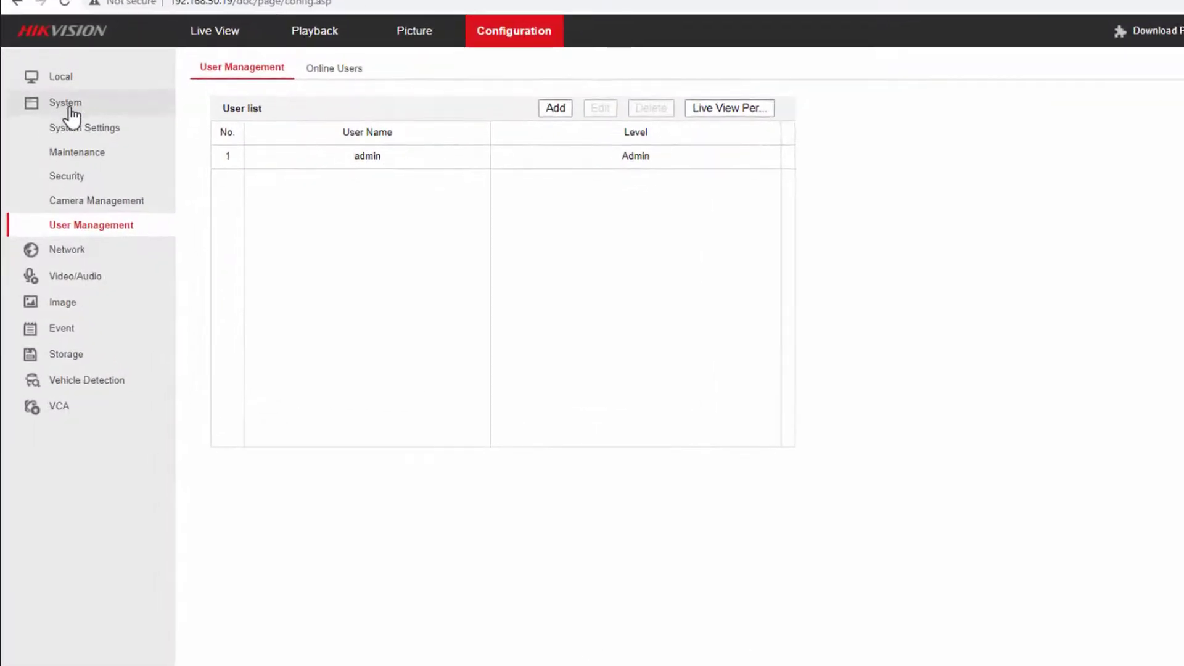
{"action": "mouse_move", "coordinate": [366, 156]}
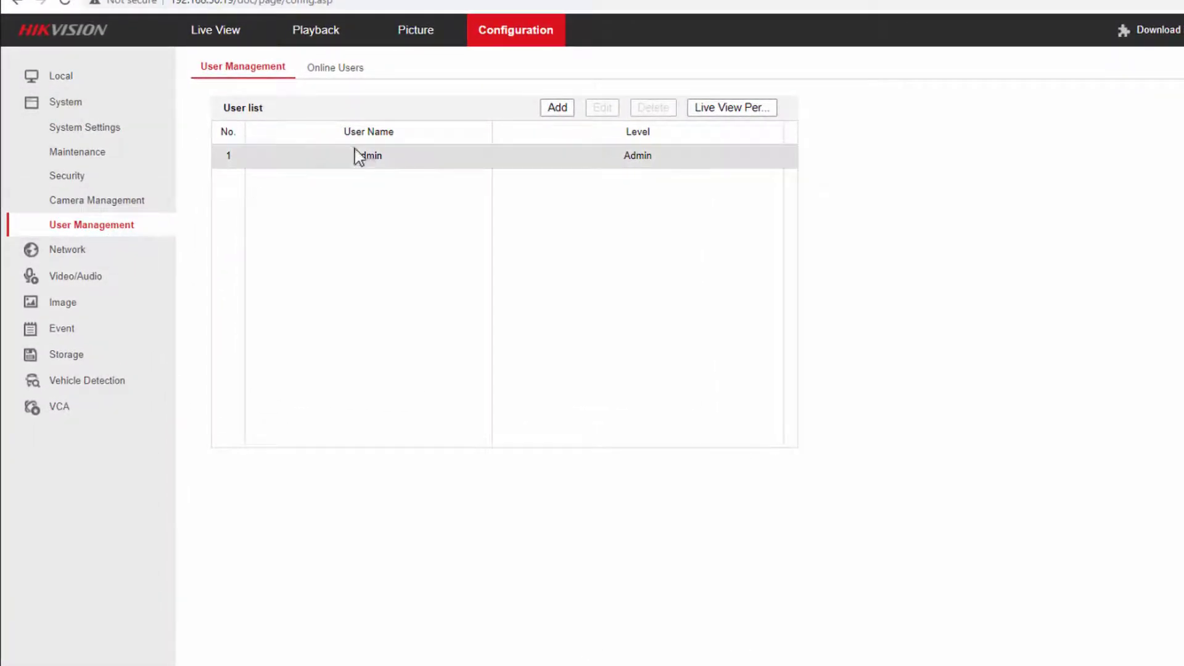
{"action": "left_click", "coordinate": [367, 156]}
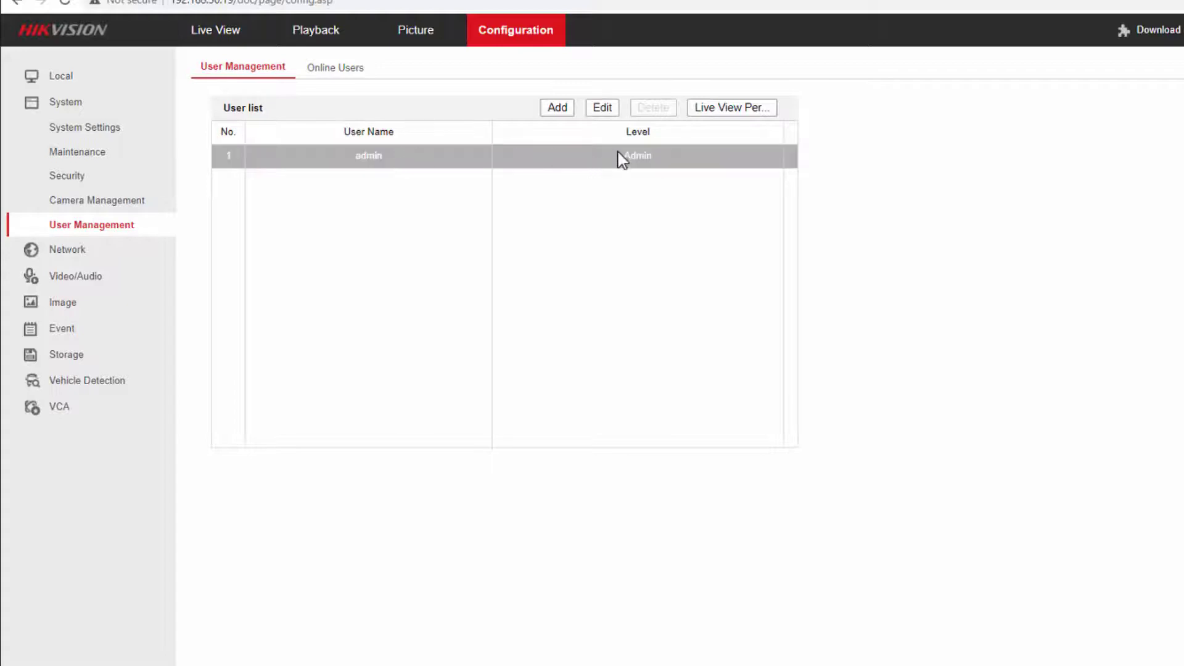
{"action": "left_click", "coordinate": [601, 107]}
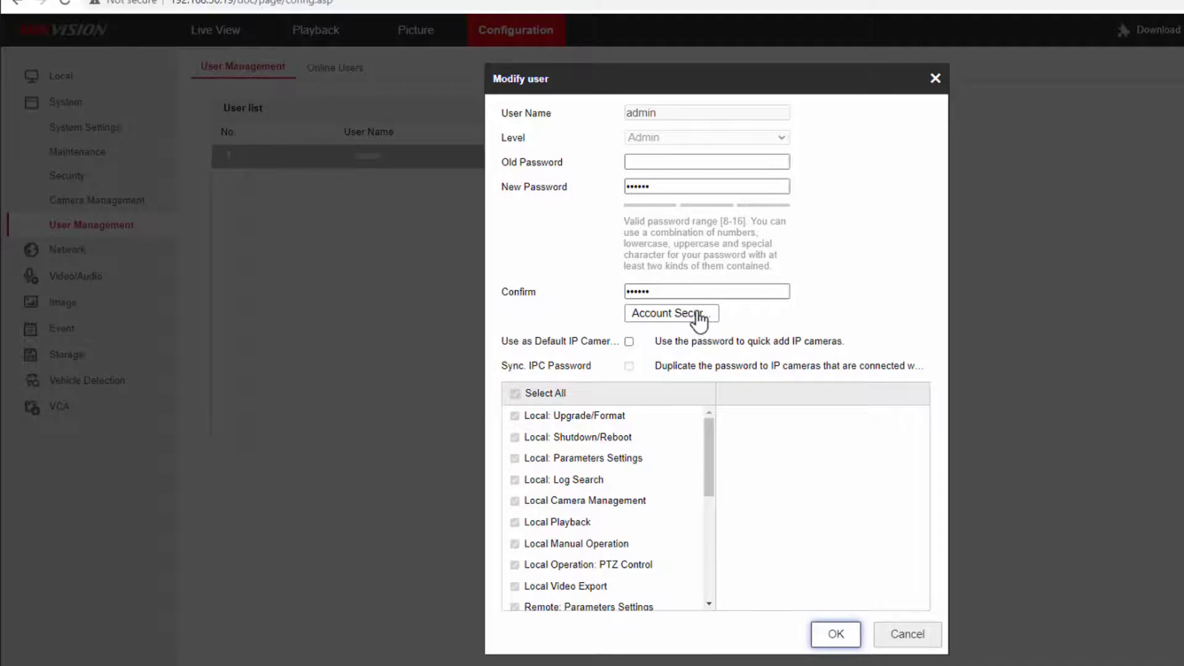
Save answers to the three admin security questions, close the user form, and log out
{"action": "left_click", "coordinate": [670, 312]}
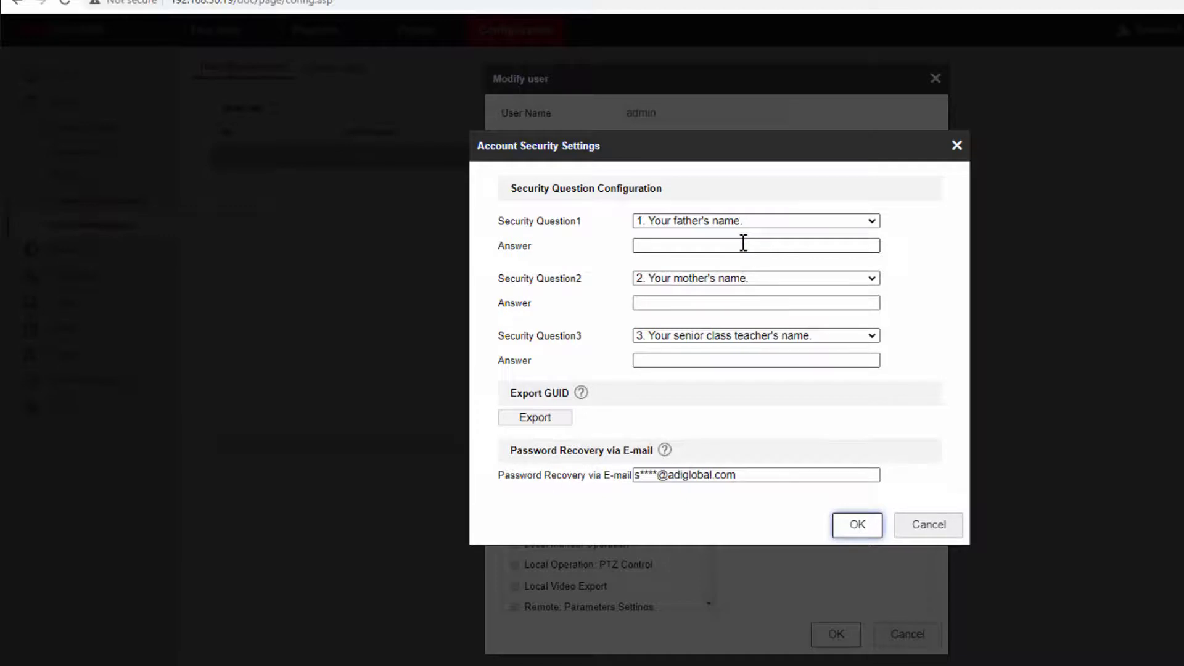
{"action": "type", "text": "adi"}
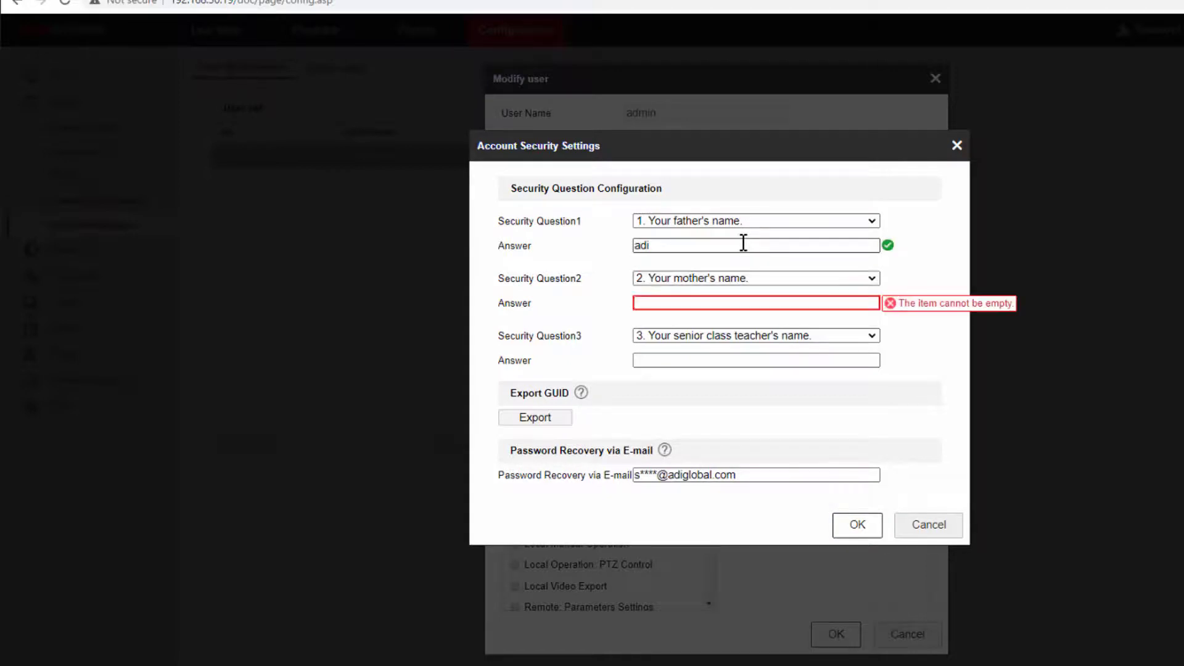
{"action": "type", "text": "adi"}
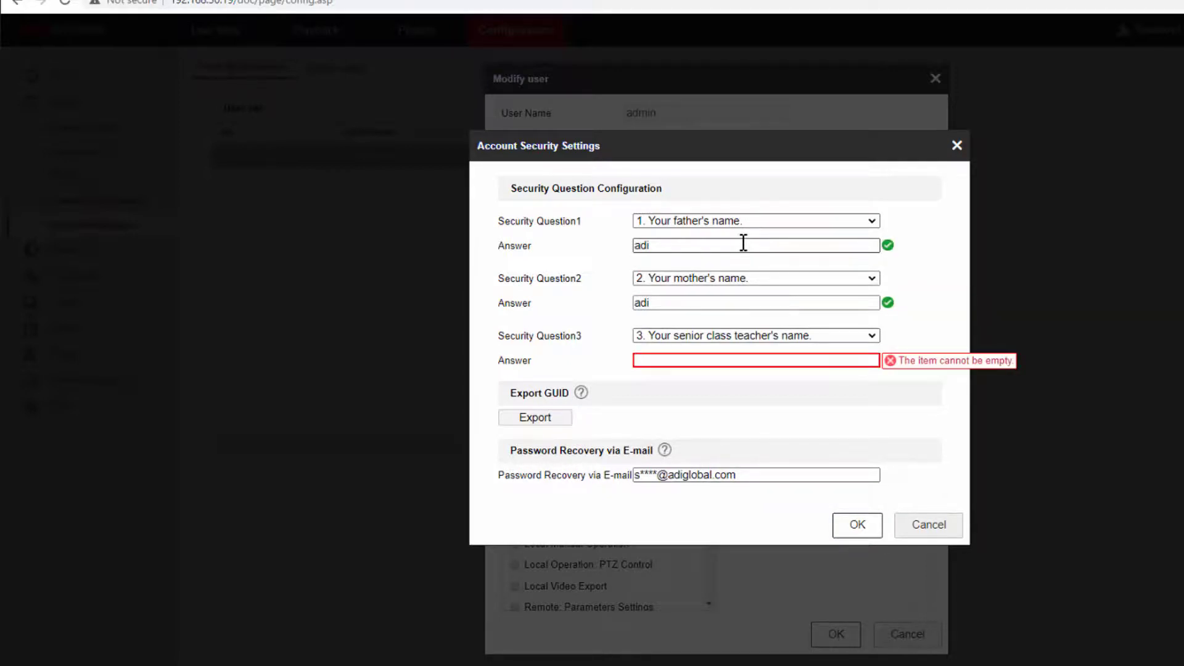
{"action": "type", "text": "adi"}
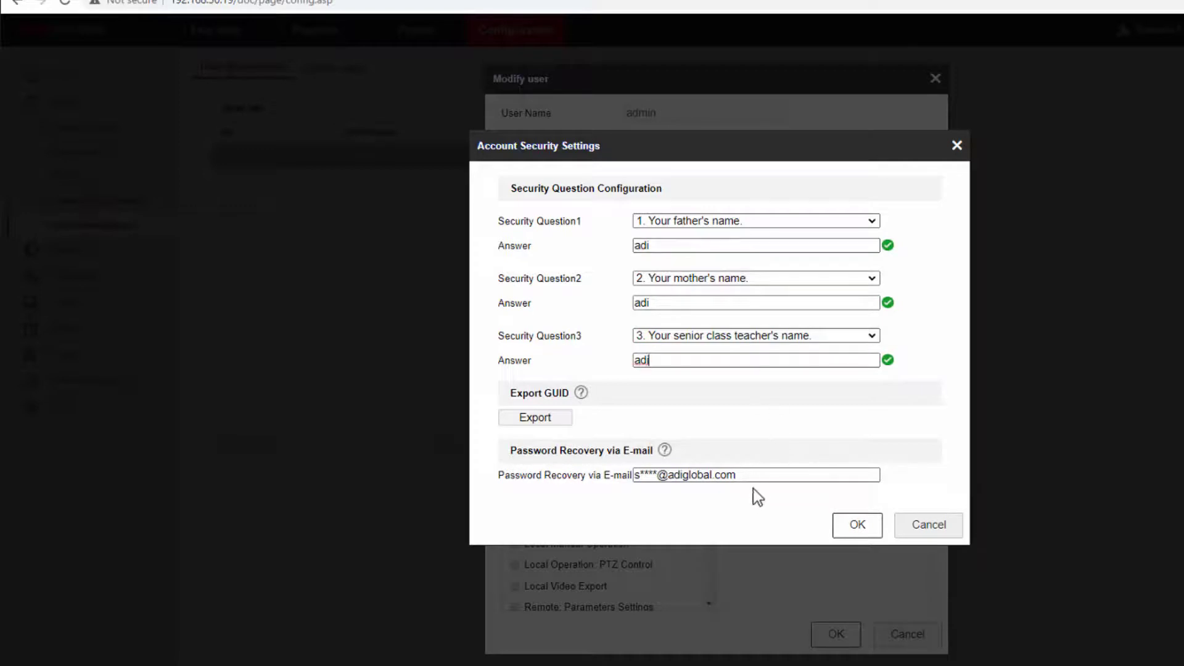
{"action": "left_click", "coordinate": [754, 474]}
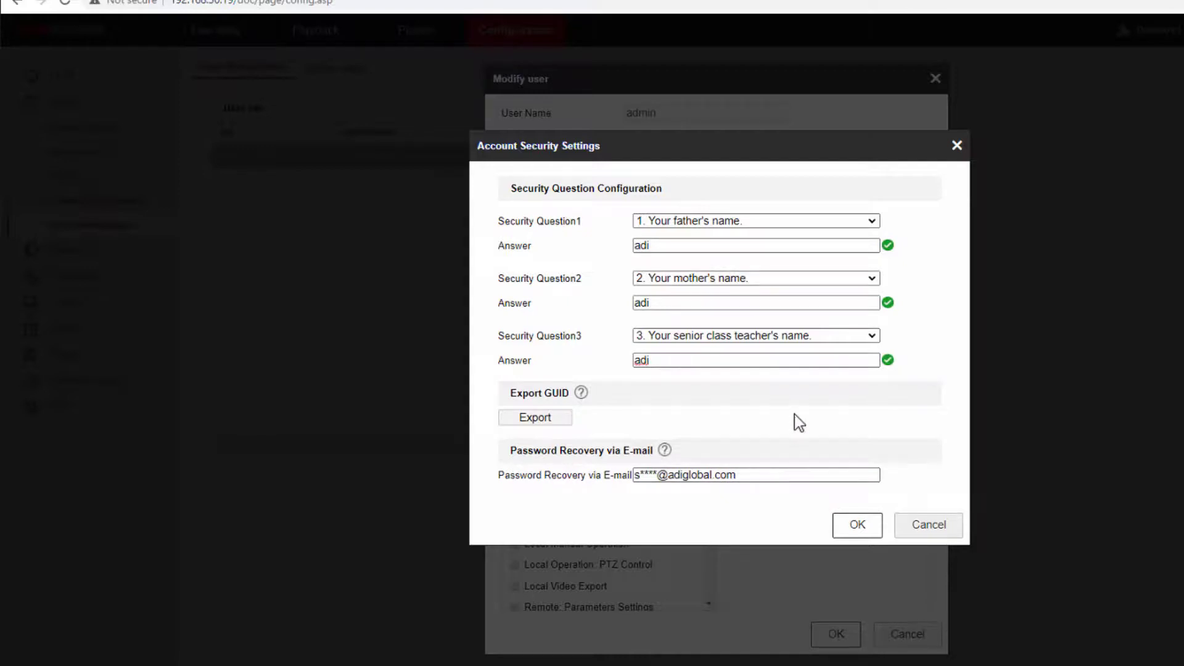
{"action": "mouse_move", "coordinate": [798, 491]}
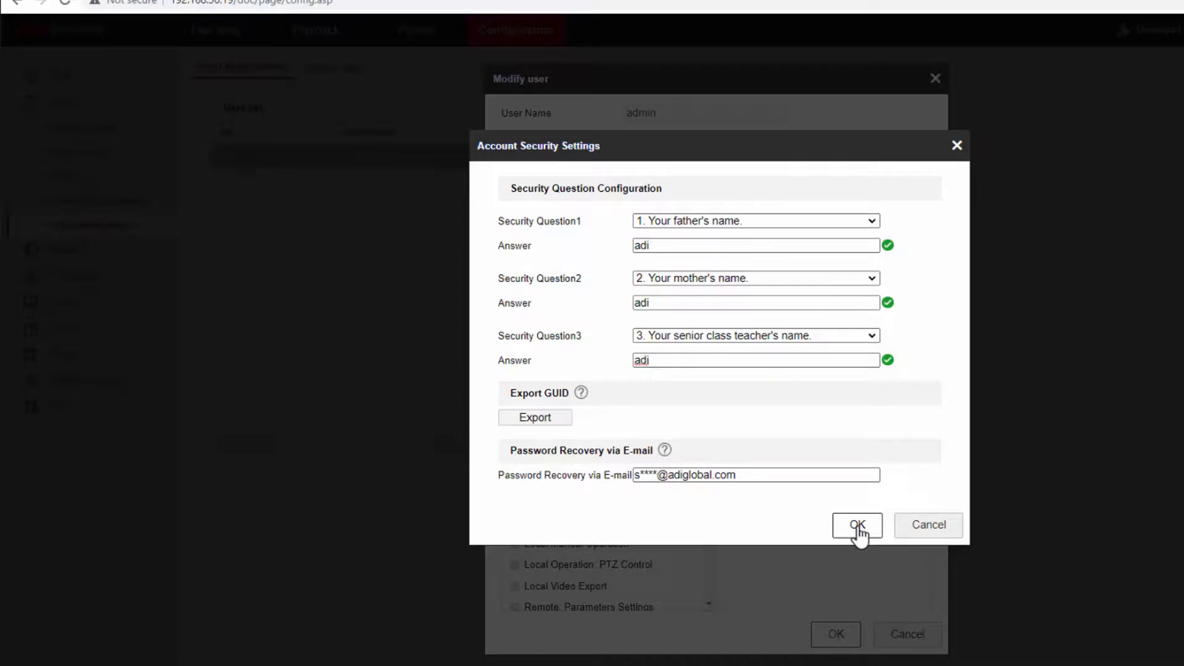
{"action": "left_click", "coordinate": [856, 524]}
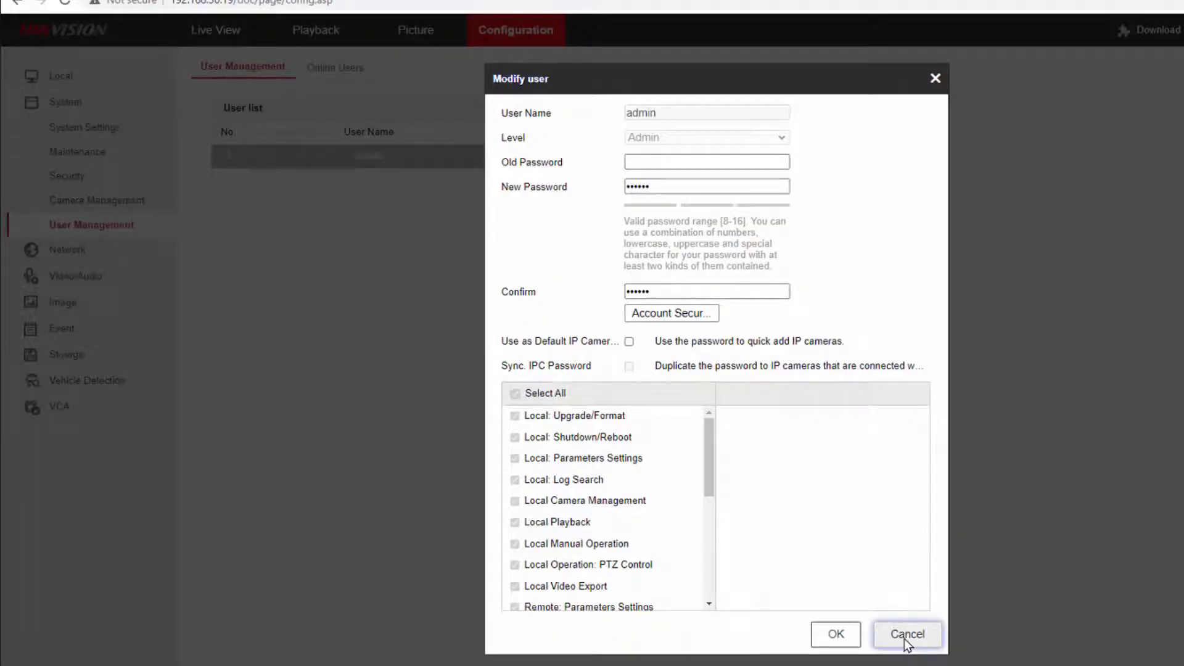
{"action": "left_click", "coordinate": [907, 633]}
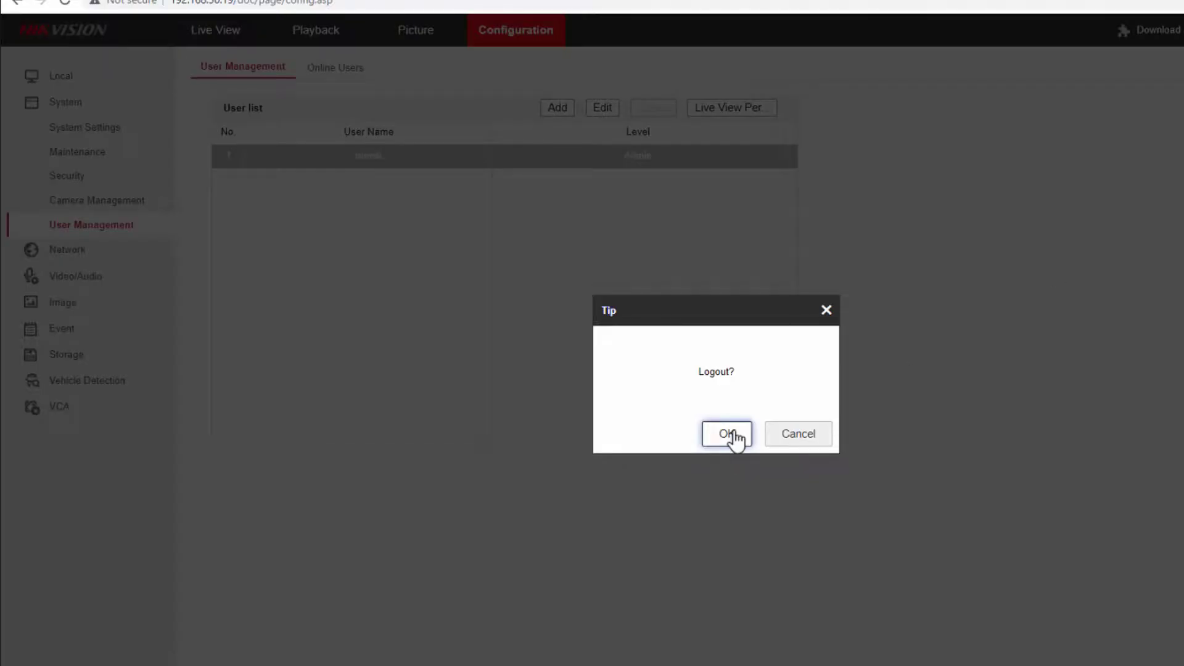
{"action": "left_click", "coordinate": [726, 433]}
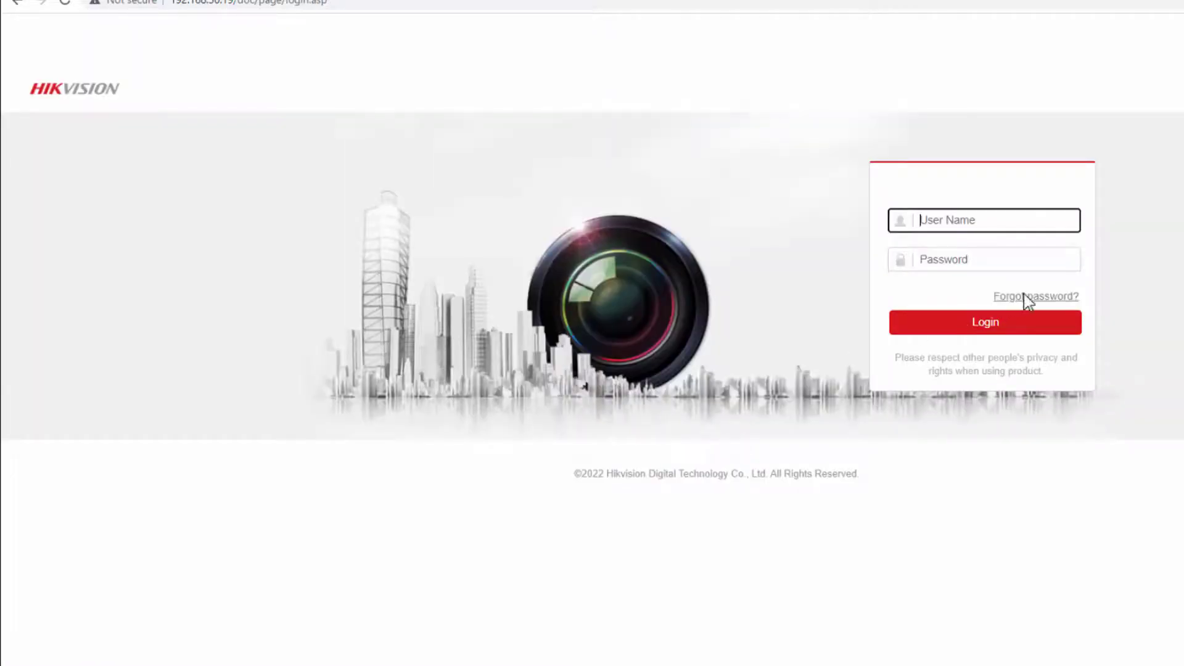
Pass forgotten-password recovery by answering all three security questions, then return to login
{"action": "left_click", "coordinate": [1035, 296]}
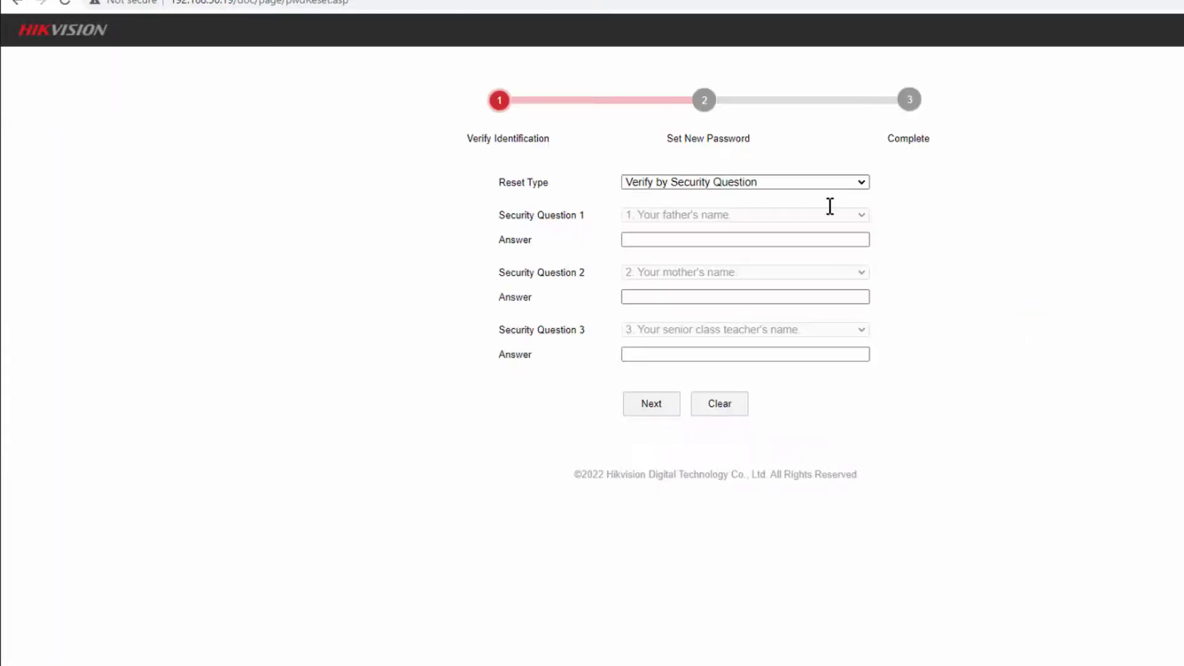
{"action": "left_click", "coordinate": [743, 239]}
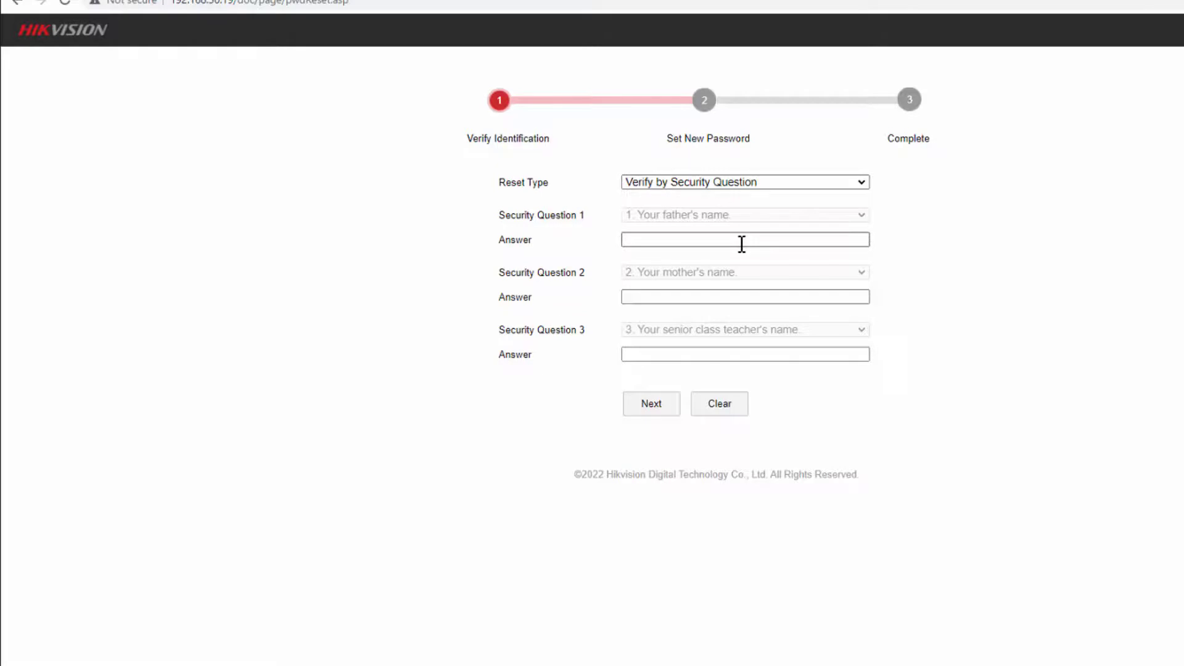
{"action": "type", "text": "adi"}
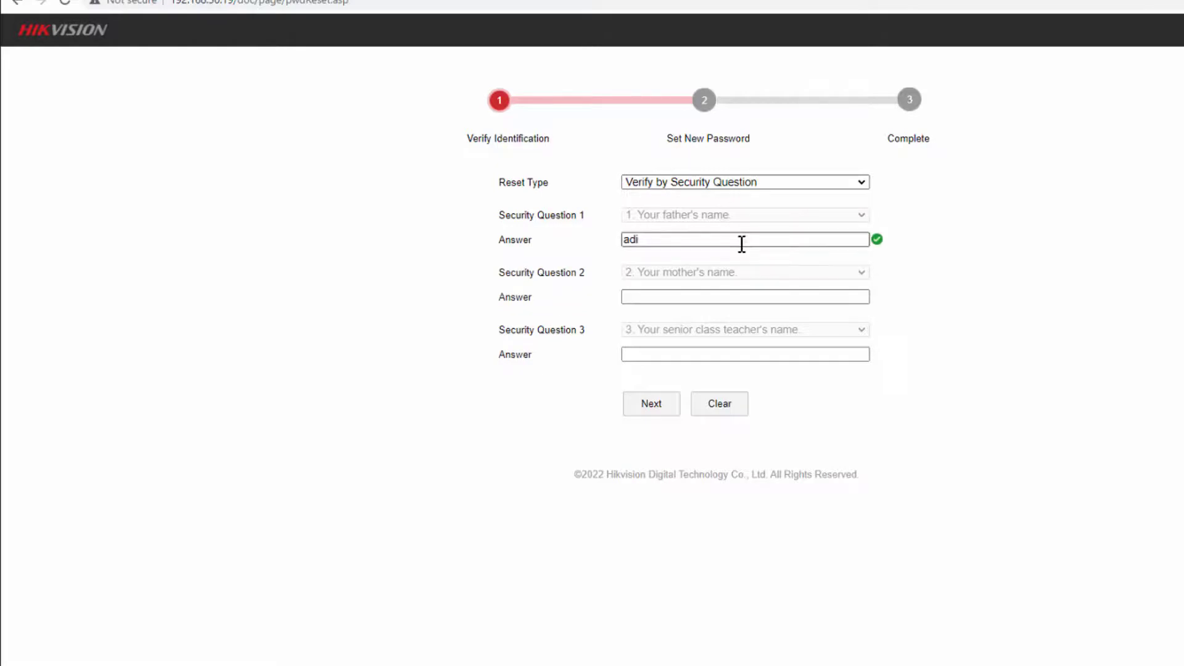
{"action": "type", "text": "adi"}
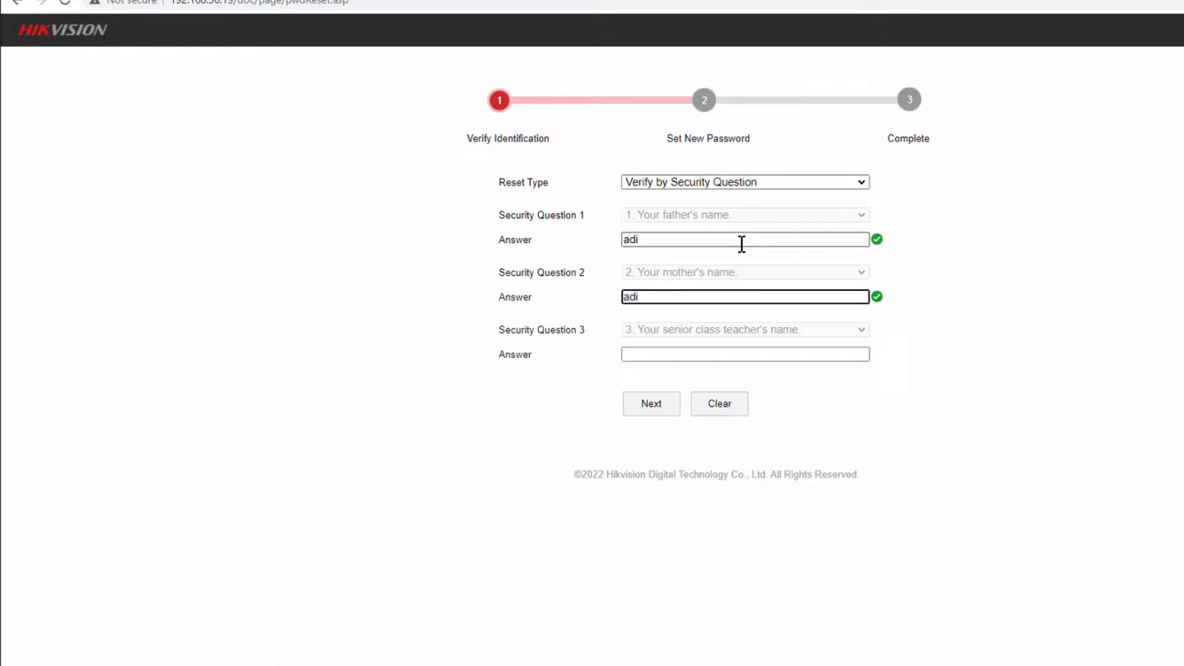
{"action": "type", "text": "a"}
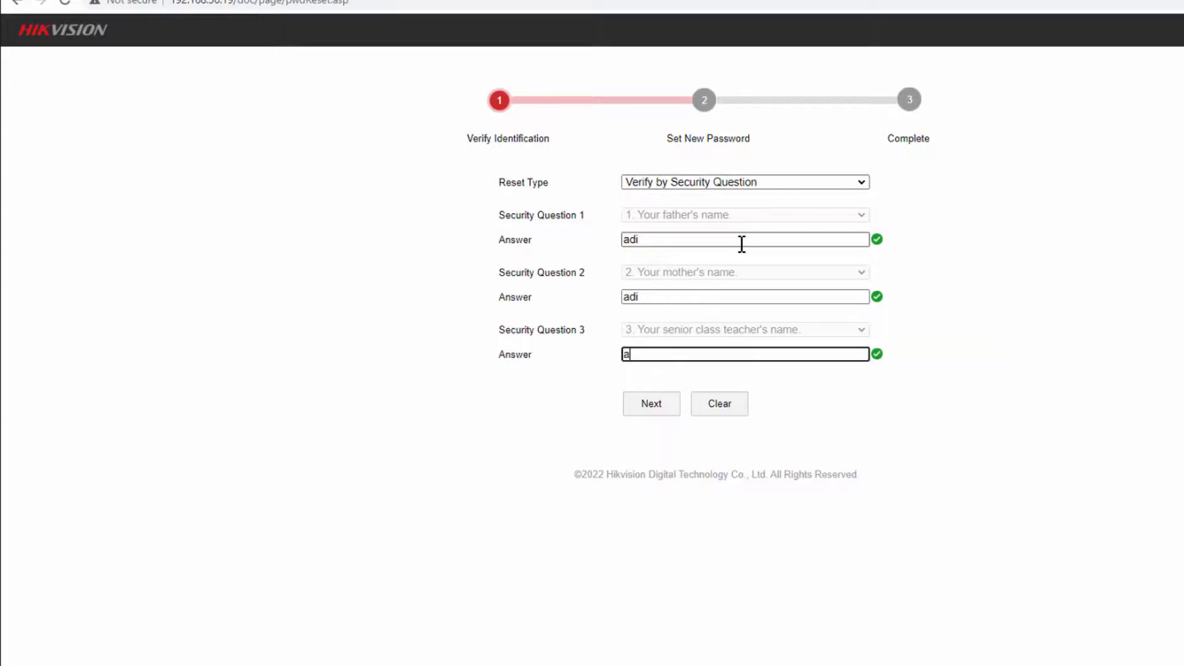
{"action": "type", "text": "di"}
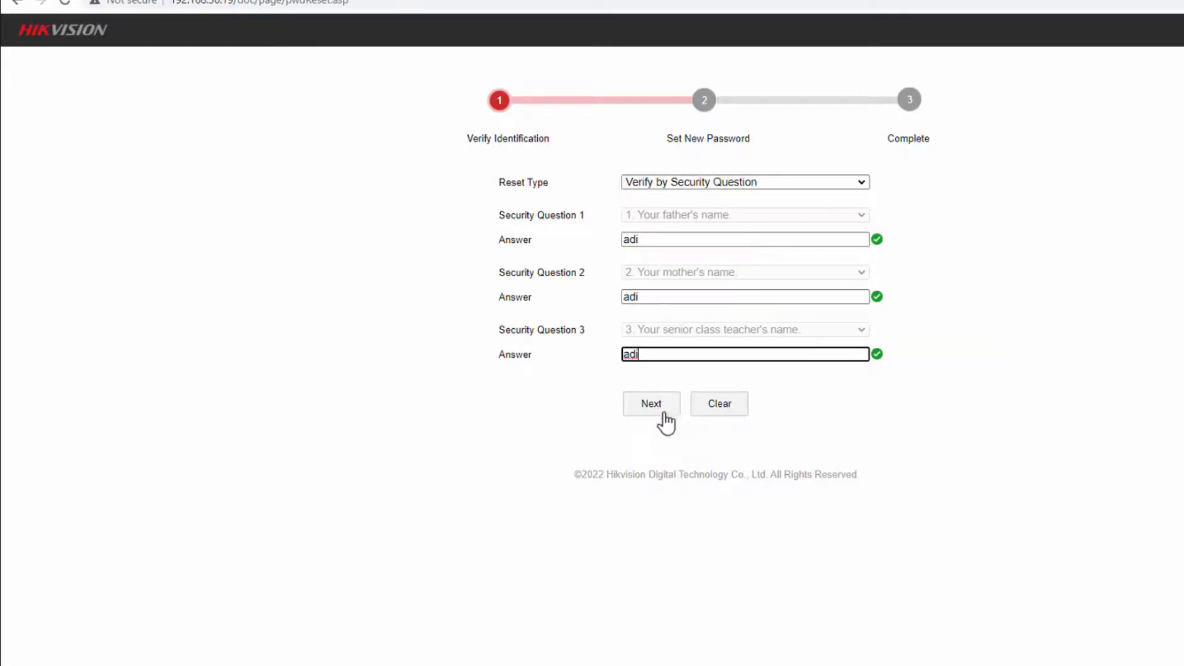
{"action": "left_click", "coordinate": [650, 404]}
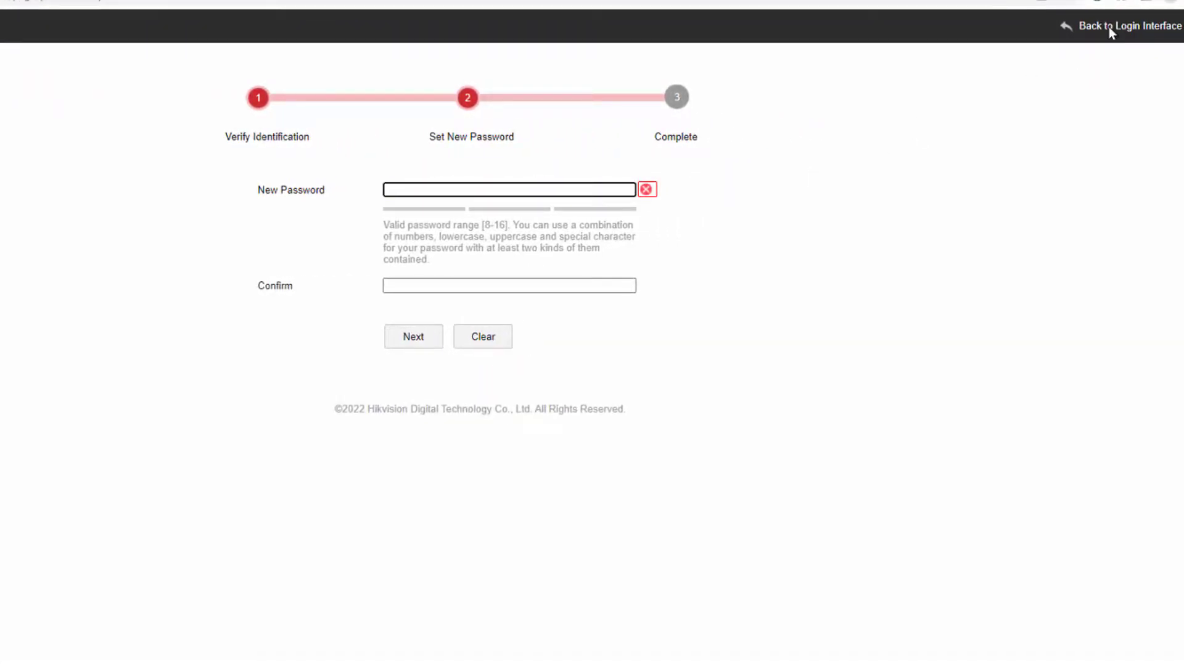
{"action": "left_click", "coordinate": [1130, 26]}
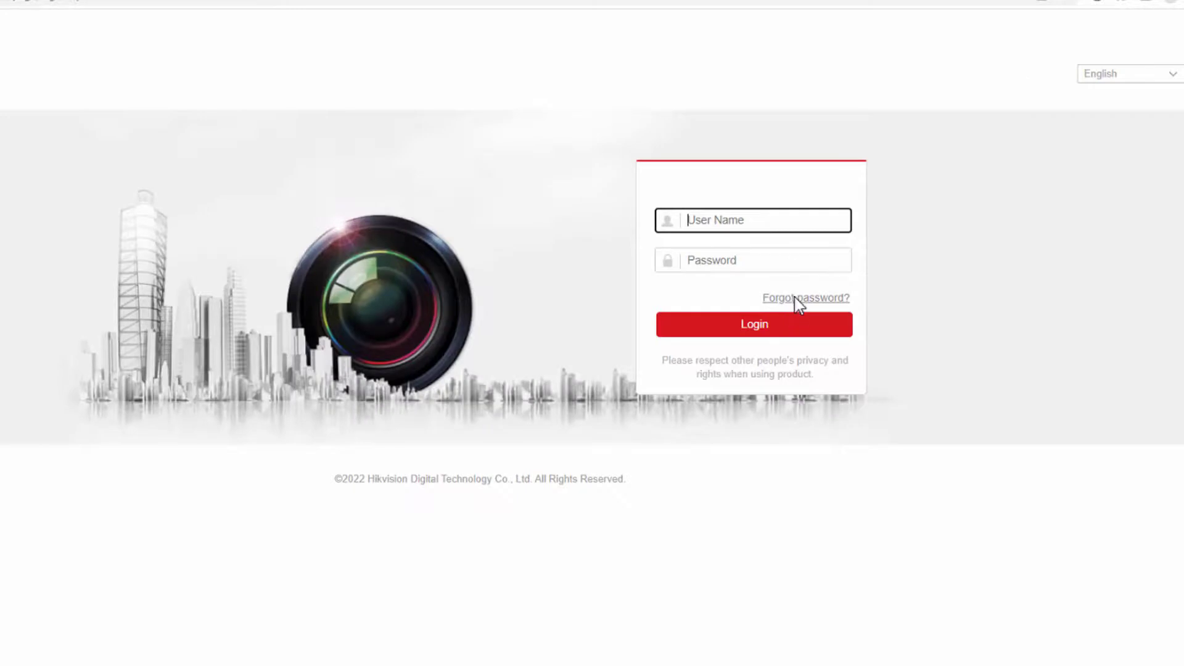
Restart password recovery, choose E-mail Verification, and accept the privacy policy
{"action": "left_click", "coordinate": [805, 297]}
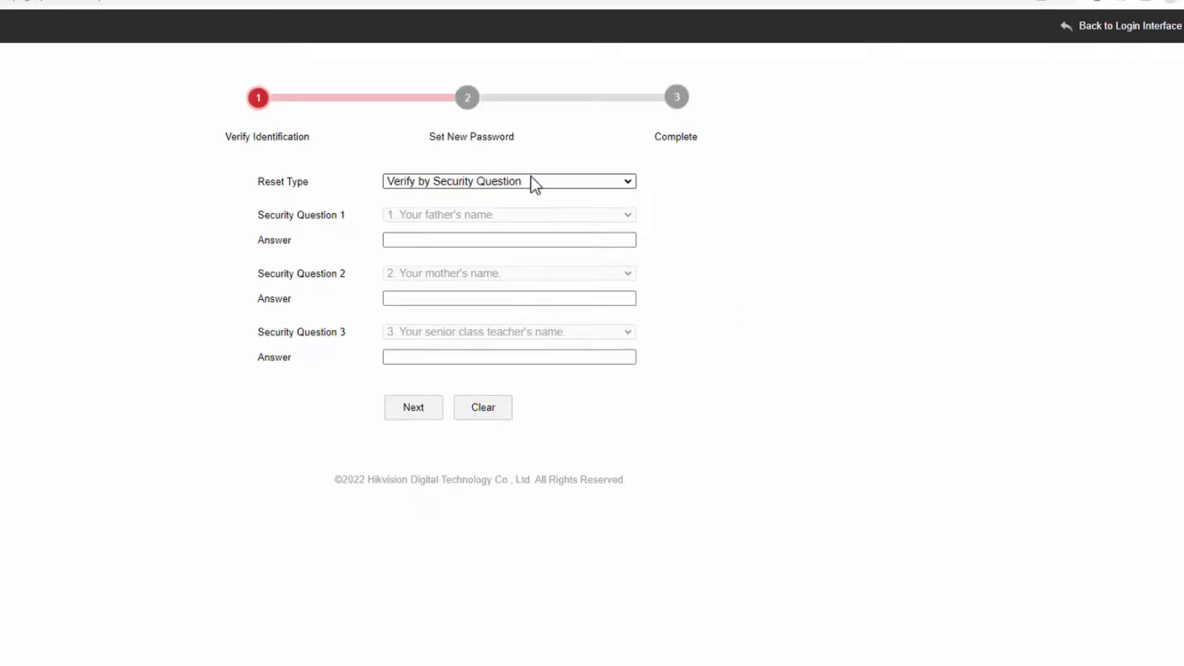
{"action": "left_click", "coordinate": [508, 181]}
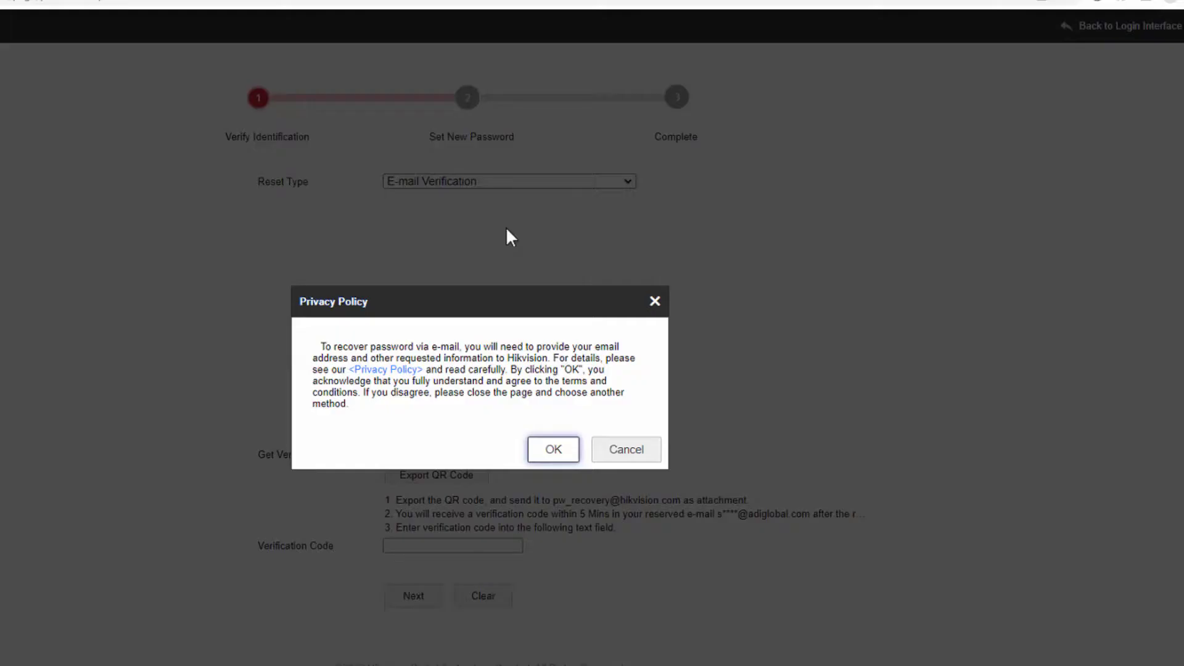
{"action": "left_click", "coordinate": [552, 448]}
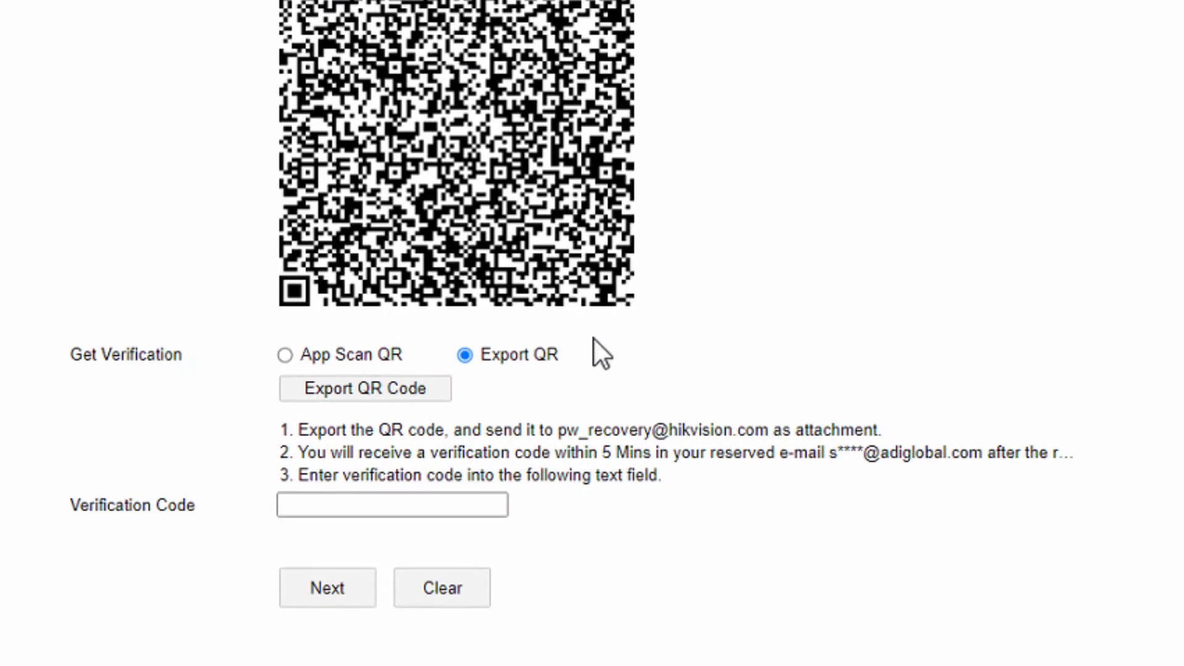
{"action": "mouse_move", "coordinate": [642, 454]}
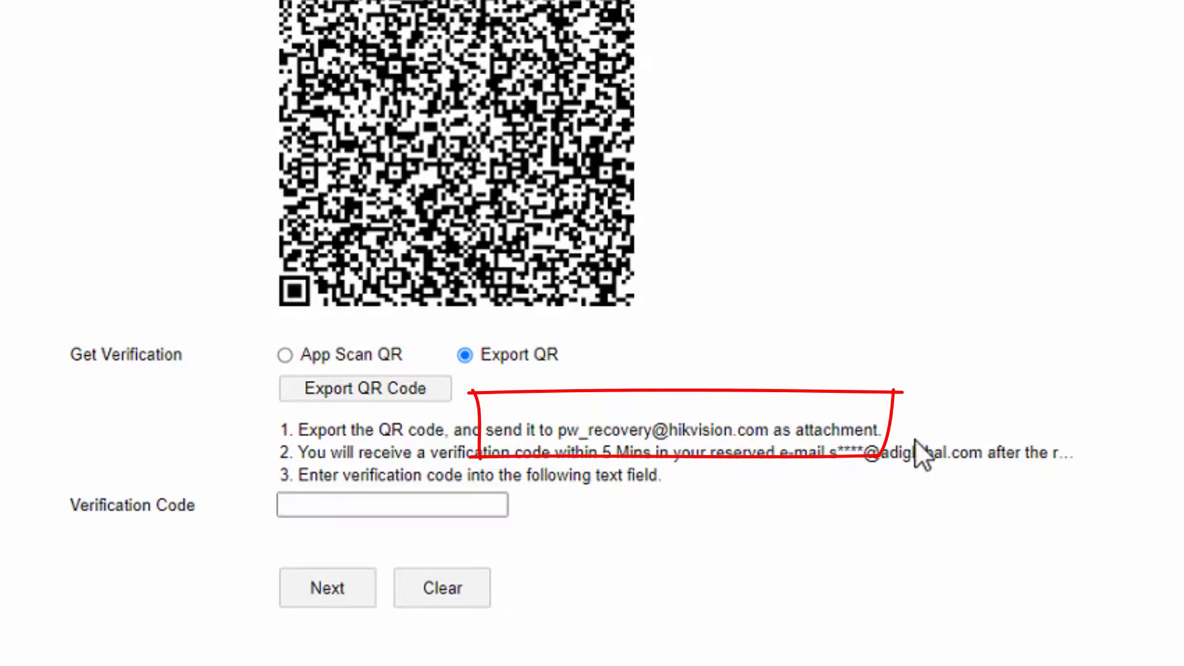
{"action": "mouse_move", "coordinate": [873, 438]}
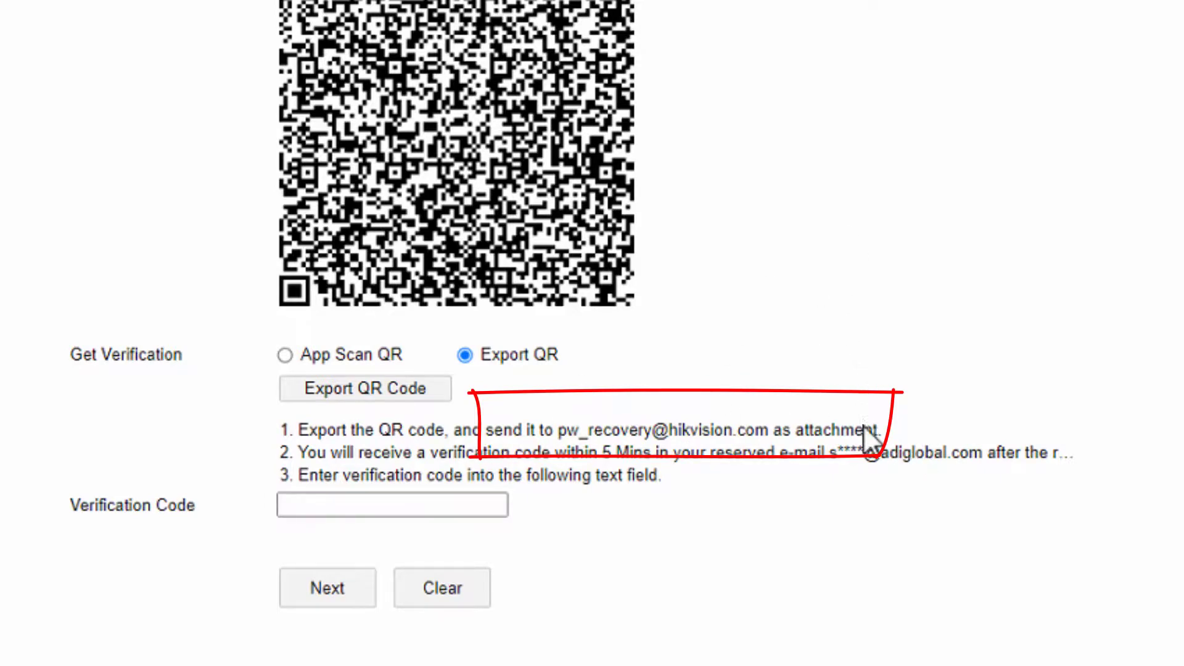
{"action": "mouse_move", "coordinate": [950, 491]}
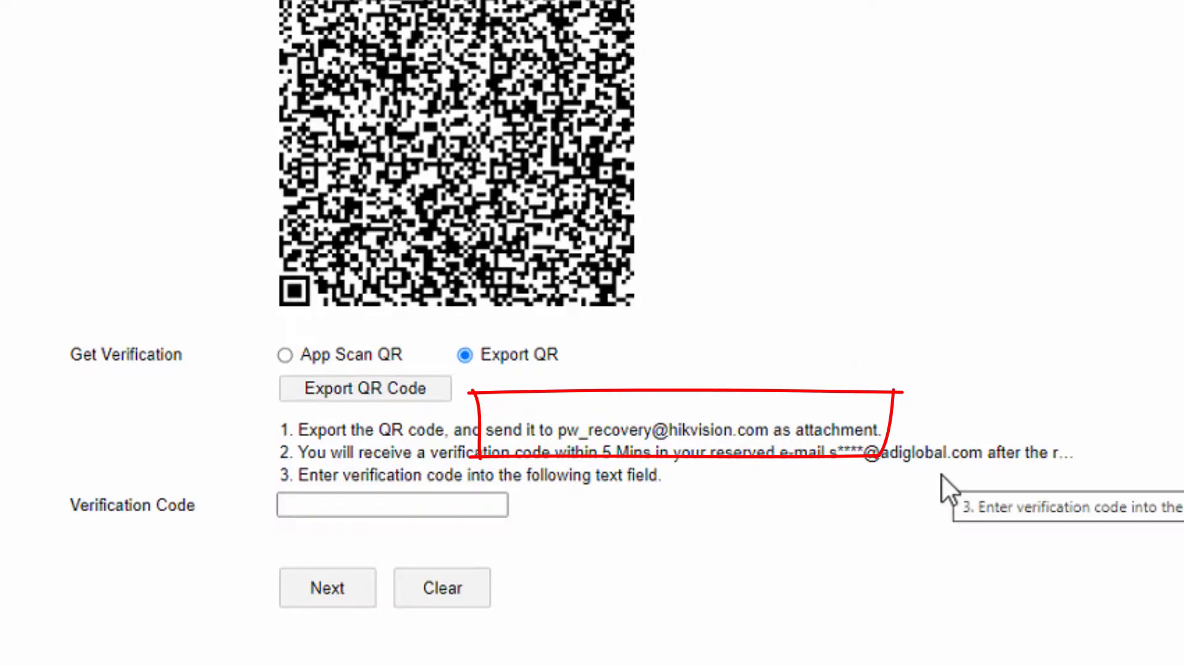
{"action": "mouse_move", "coordinate": [985, 449]}
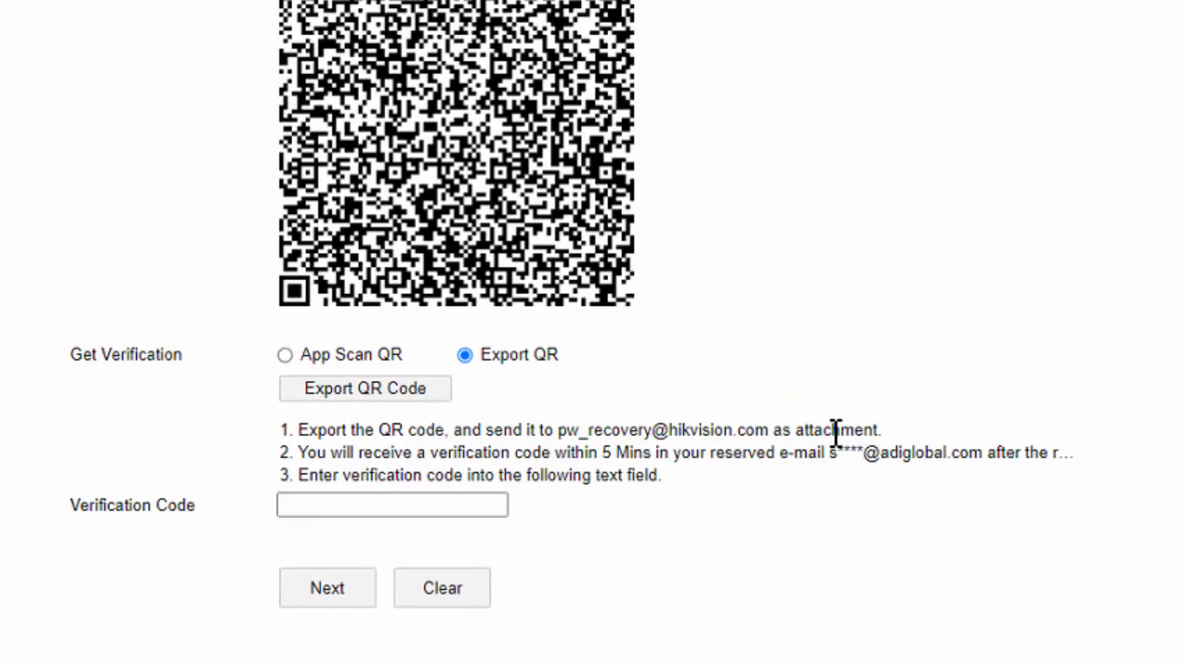
Switch verification to App Scan QR and scan the code with Hik-Connect
{"action": "left_click", "coordinate": [285, 355]}
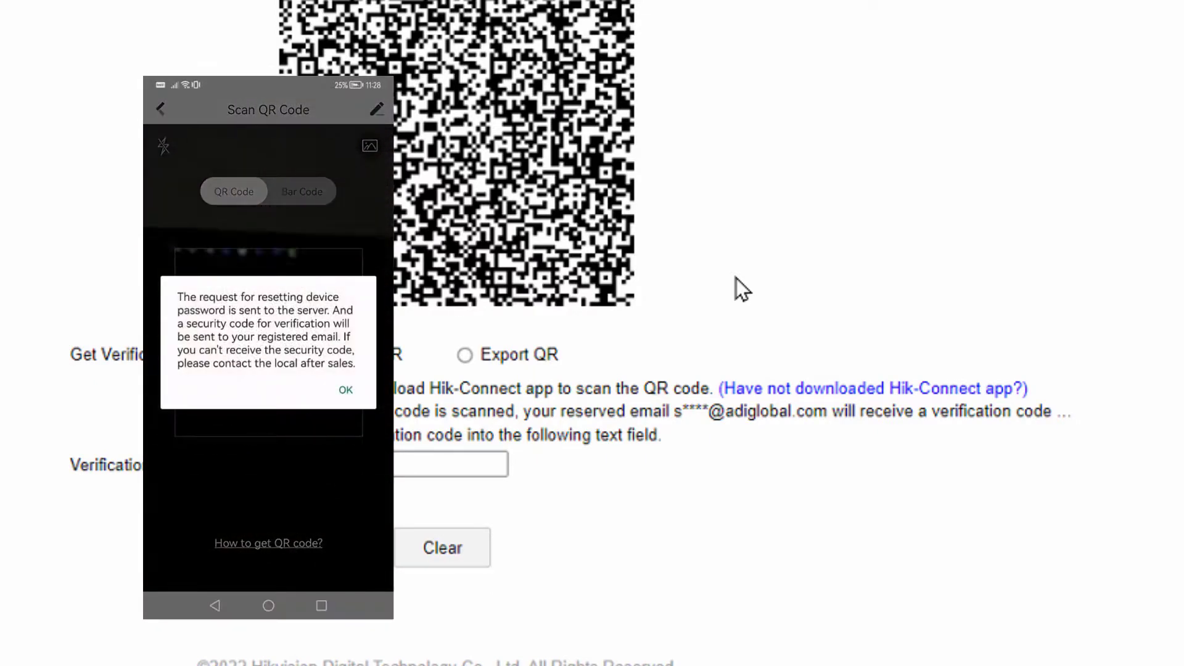
{"action": "left_click", "coordinate": [345, 389]}
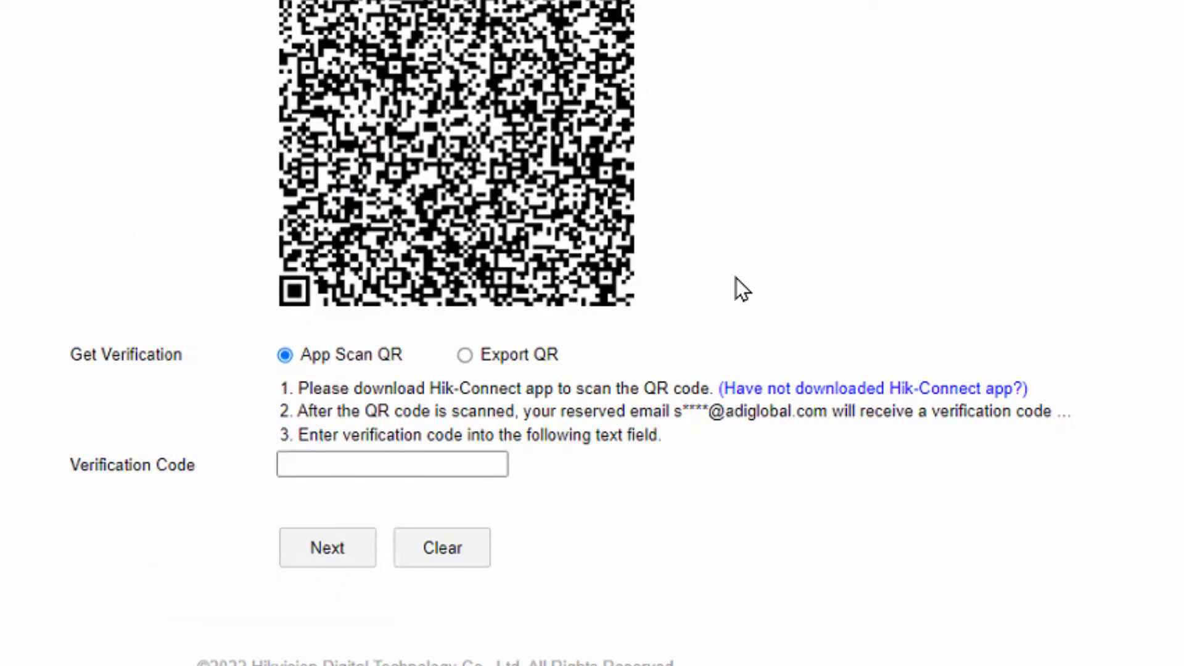
{"action": "mouse_move", "coordinate": [558, 453]}
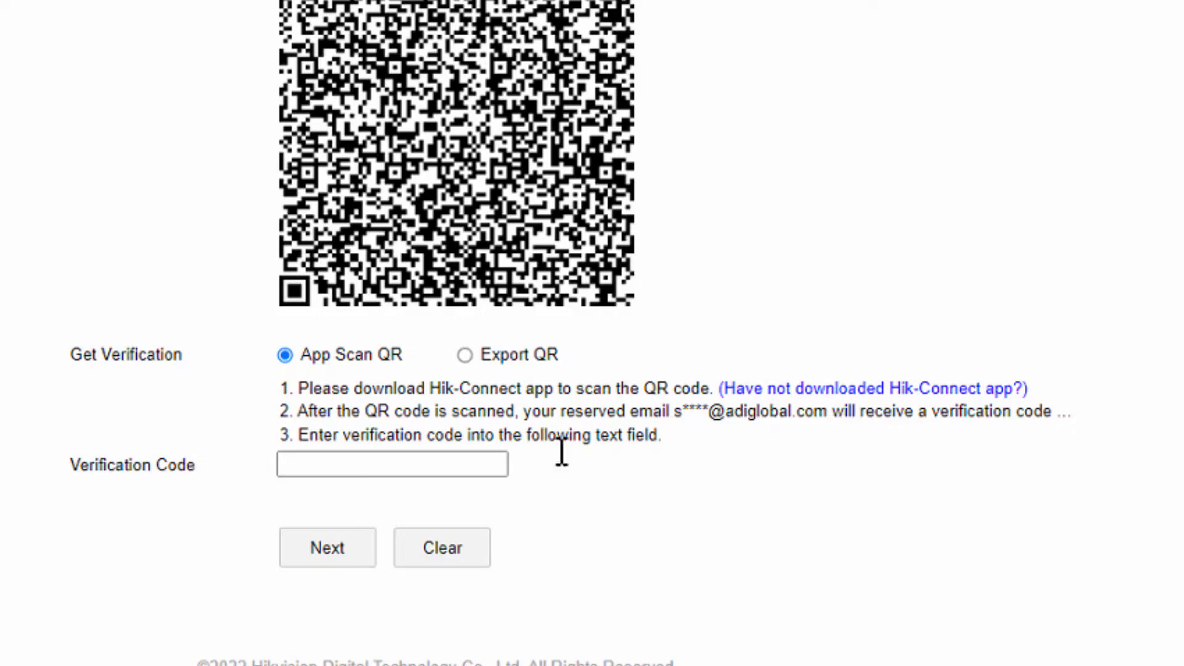
{"action": "left_click", "coordinate": [392, 463]}
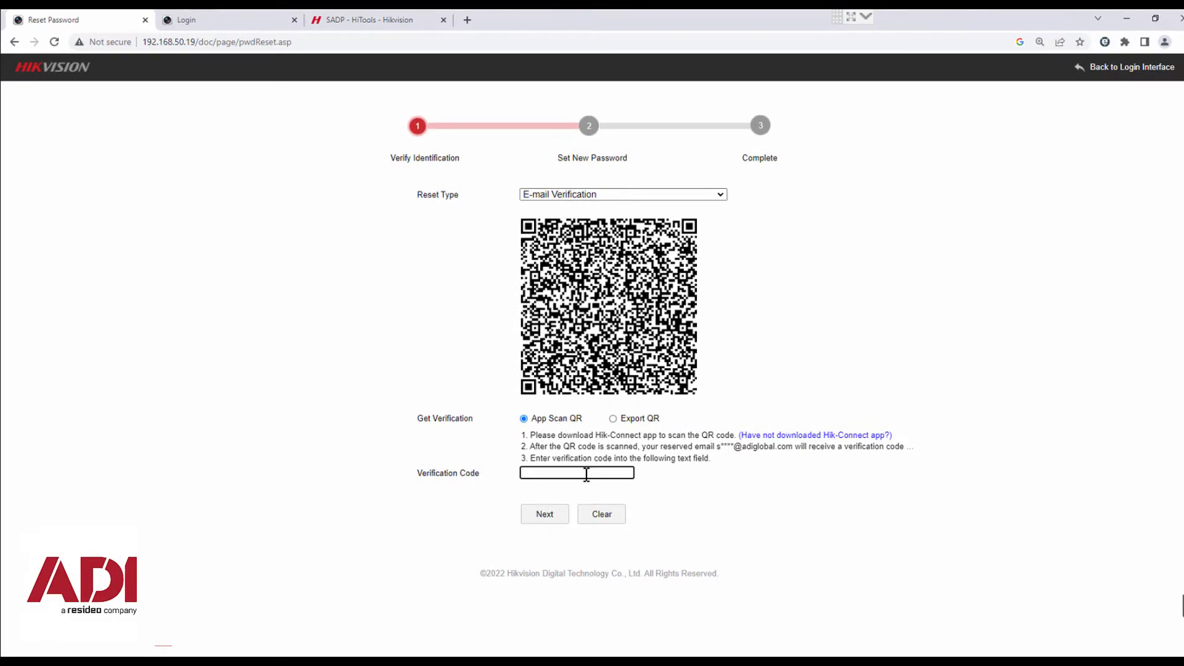
Attempt Next with an empty code, then return to the login page's User Name field
{"action": "left_click", "coordinate": [544, 513]}
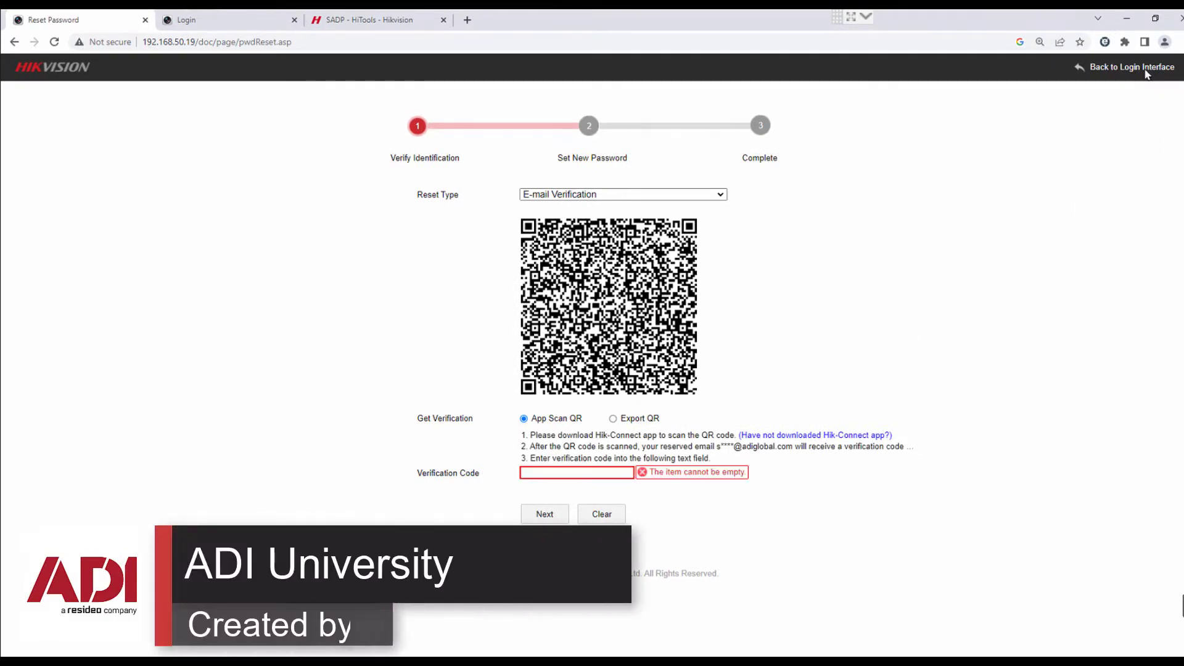
{"action": "left_click", "coordinate": [1131, 66]}
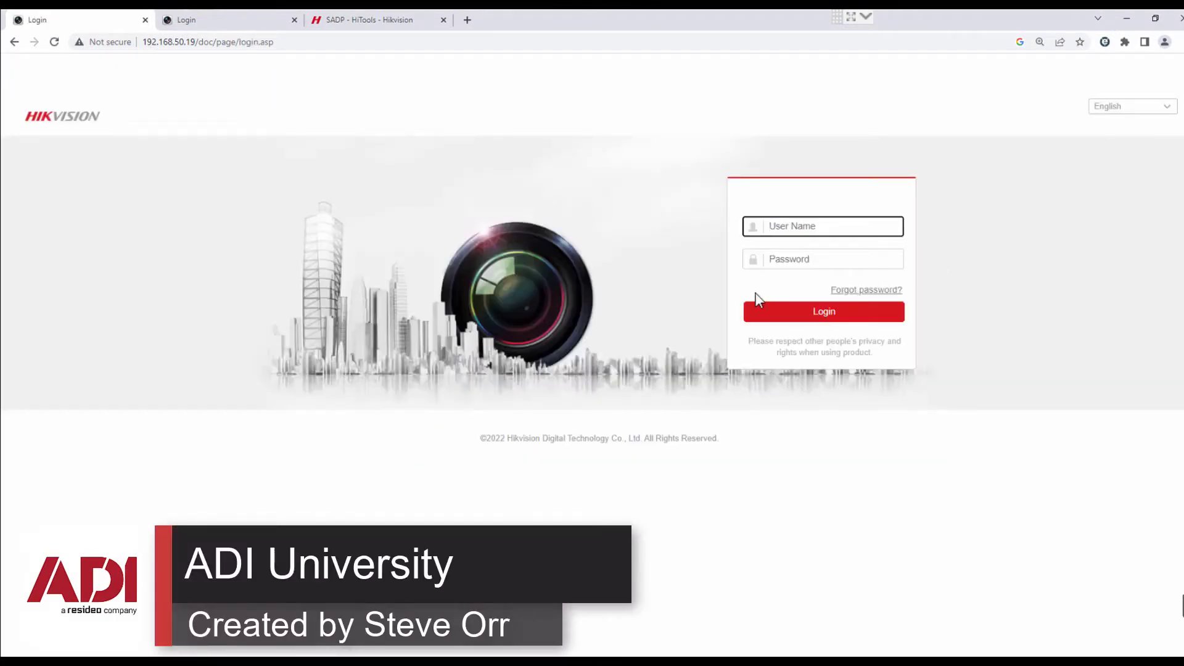
{"action": "left_click", "coordinate": [822, 225]}
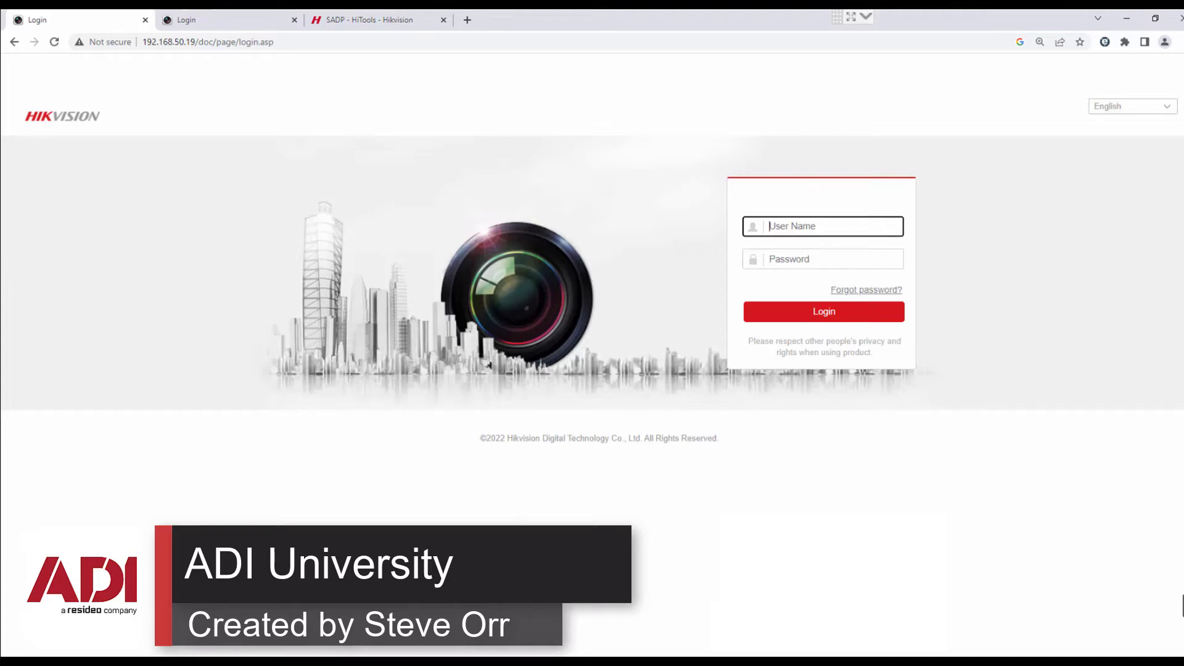